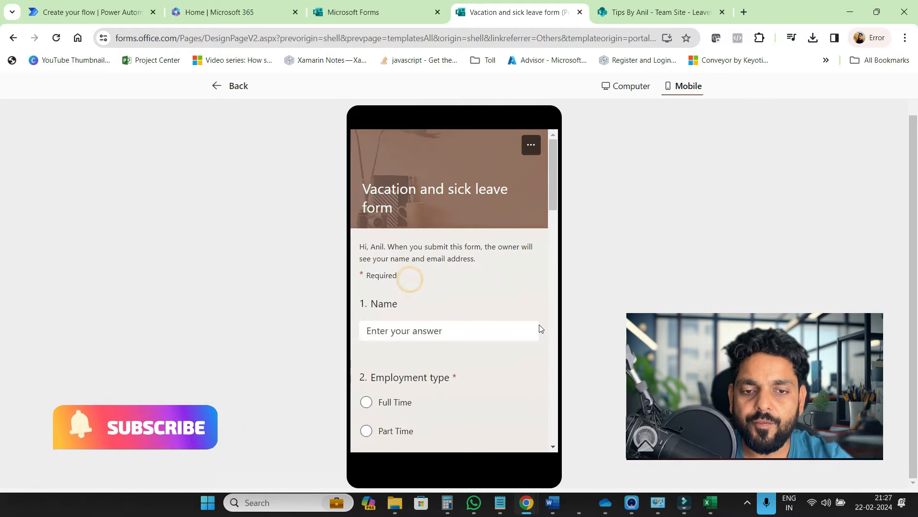
Scroll the leave form preview, toggle between phone and computer layouts, ending on computer.
scroll(down, 3)
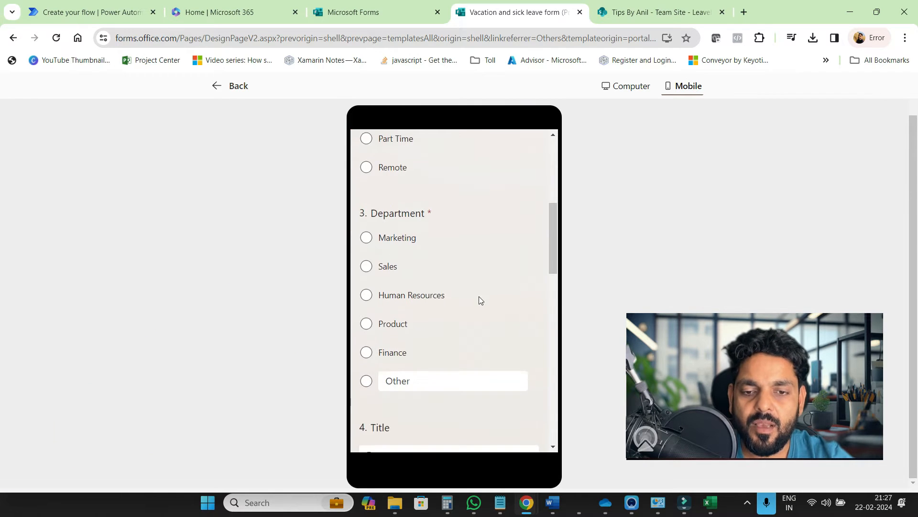
scroll(down, 3)
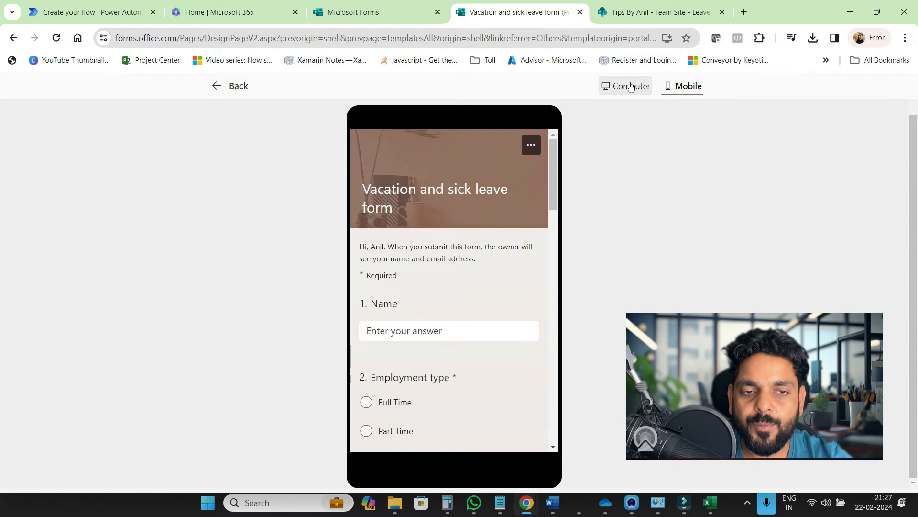
click(626, 86)
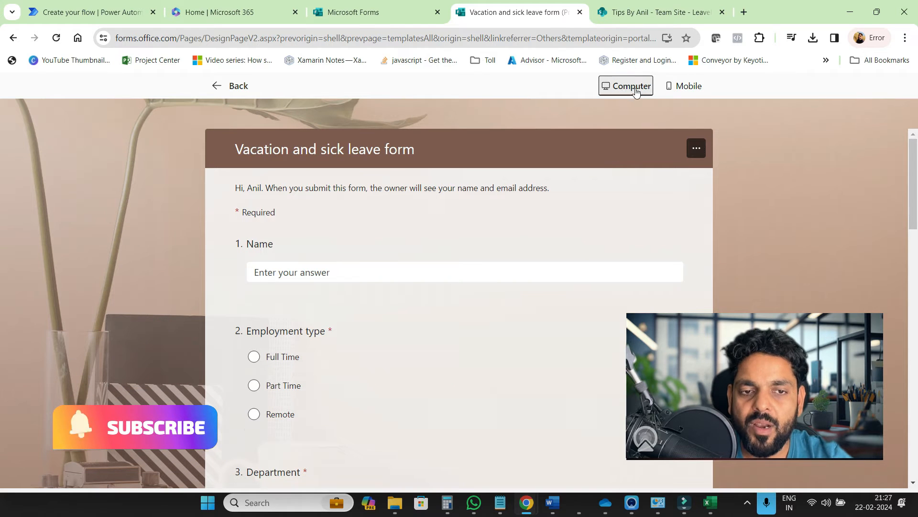
scroll(down, 3)
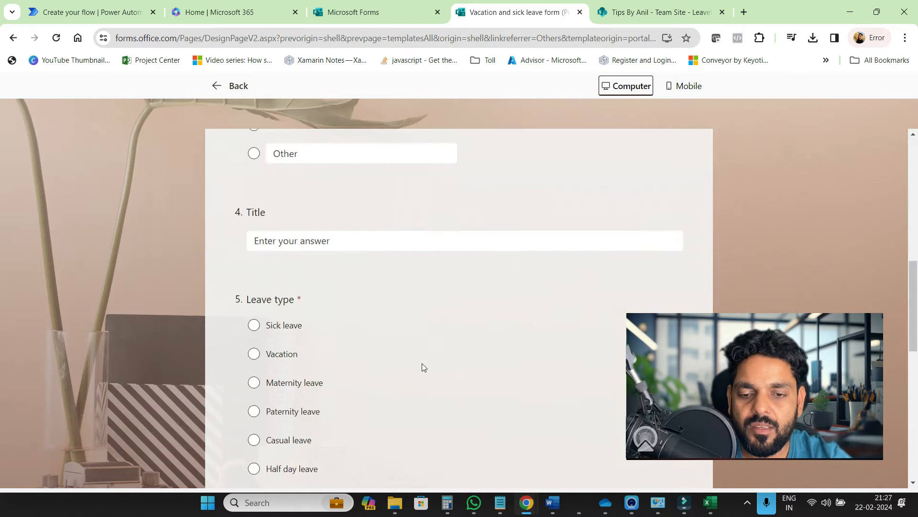
scroll(up, 3)
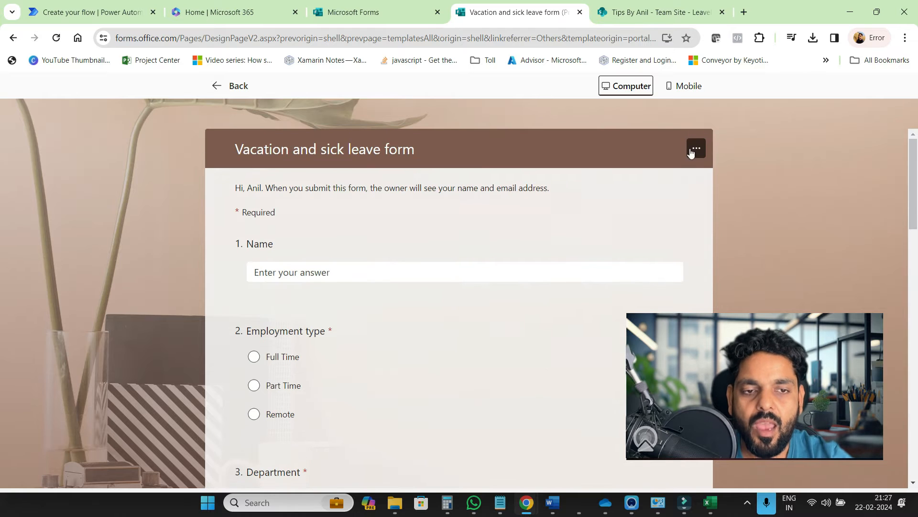
click(681, 85)
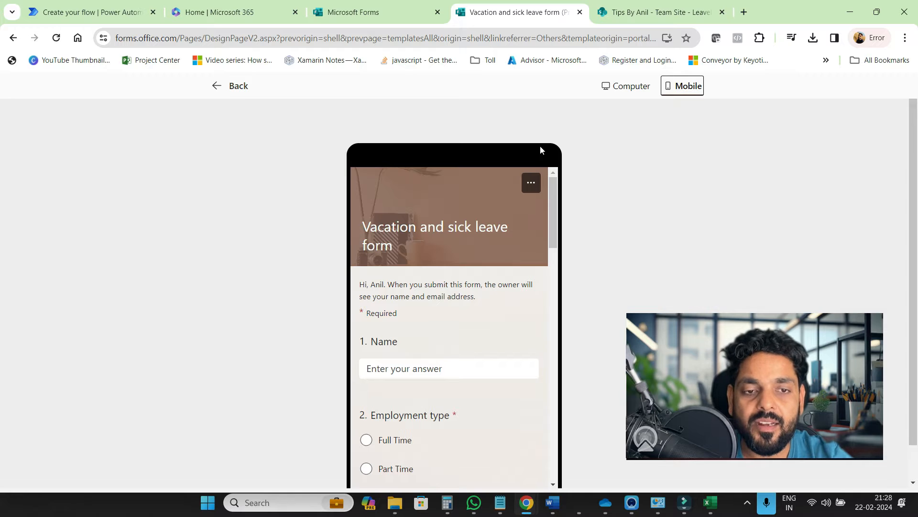
click(625, 85)
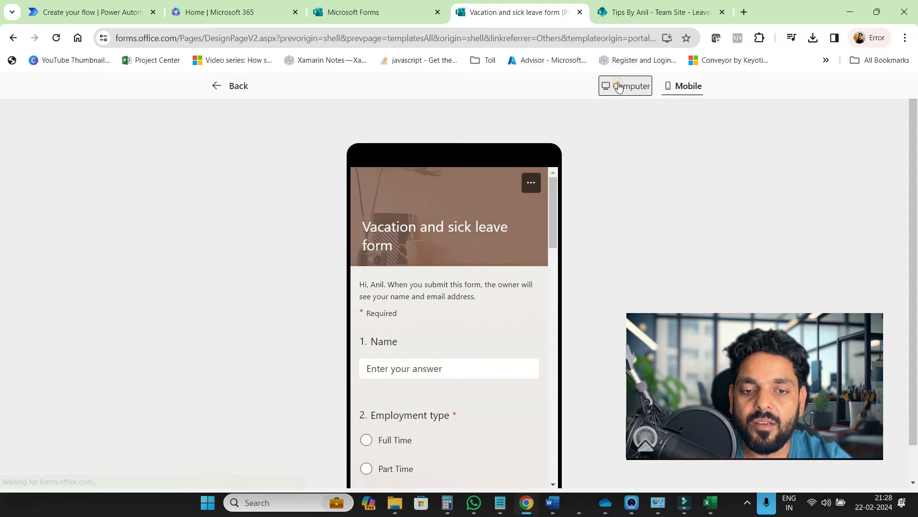
click(625, 85)
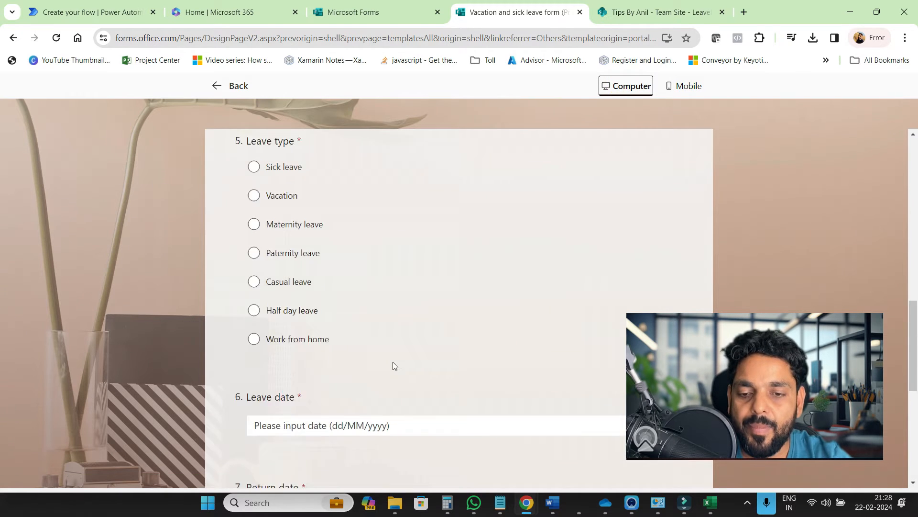
scroll(up, 3)
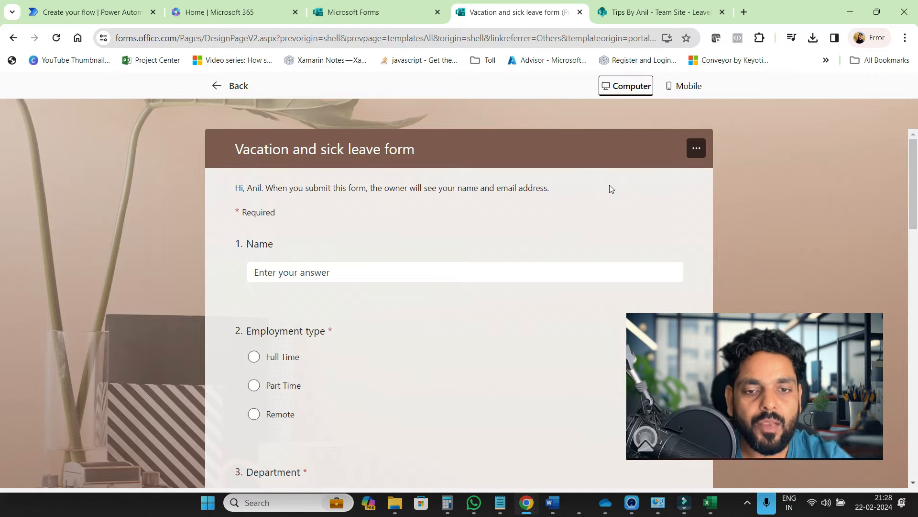
mouse_move(222, 108)
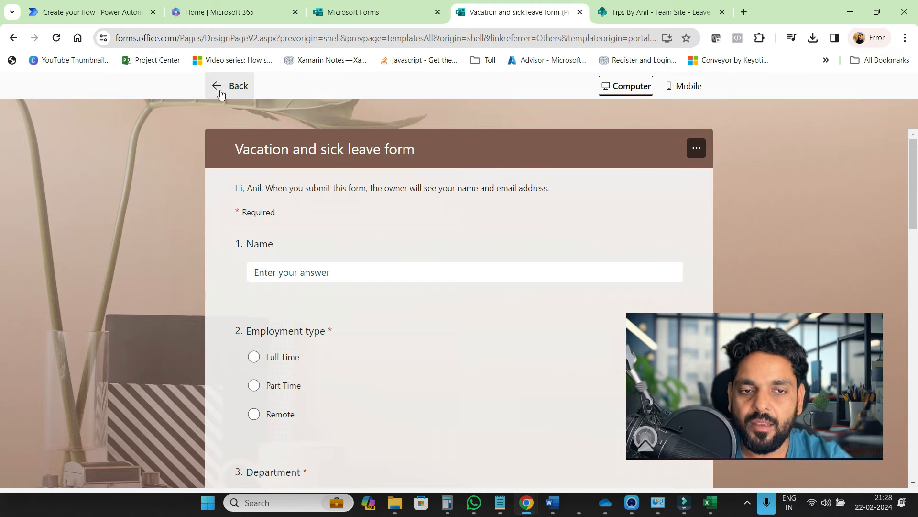
In the phone preview, enter the name 'Pragati' and department 'HR'.
click(682, 85)
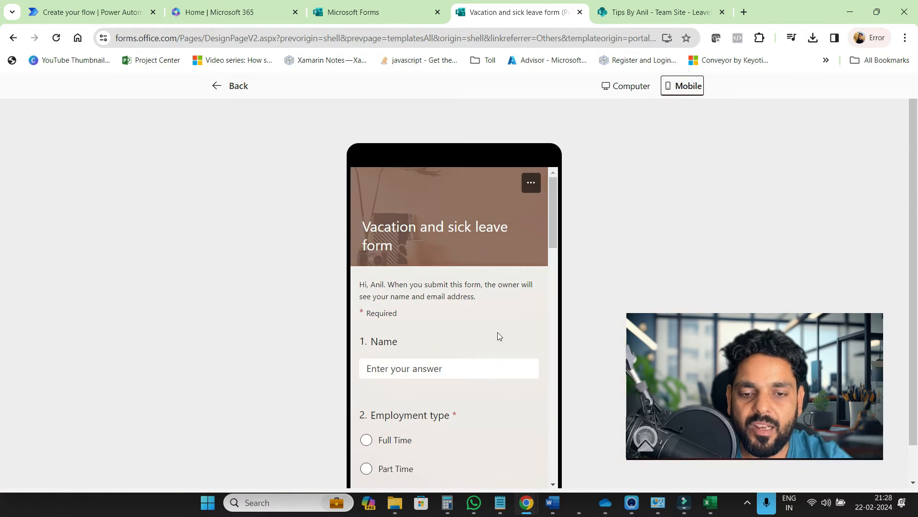
scroll(down, 3)
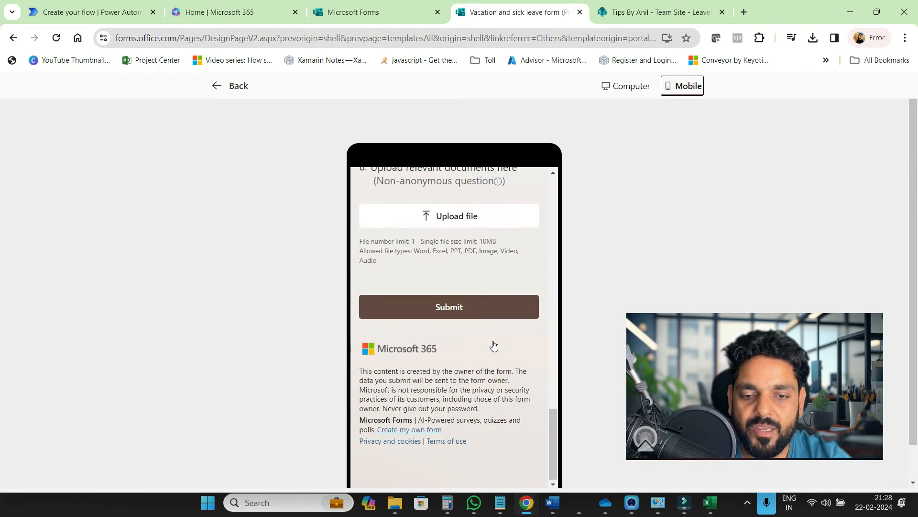
scroll(up, 3)
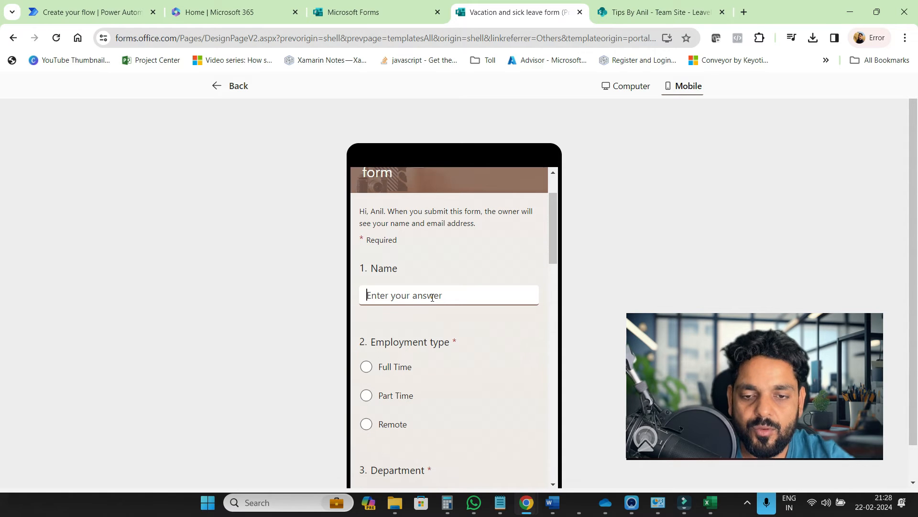
text(PRagati)
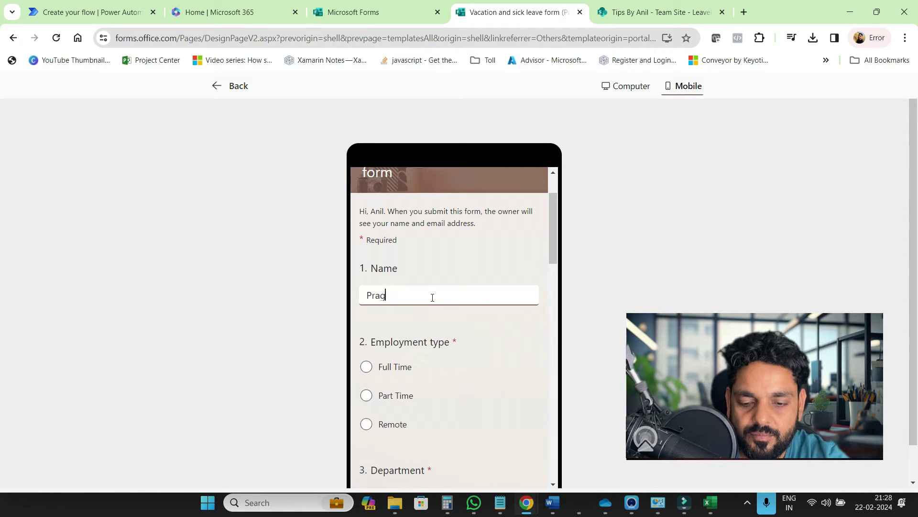
text(ati)
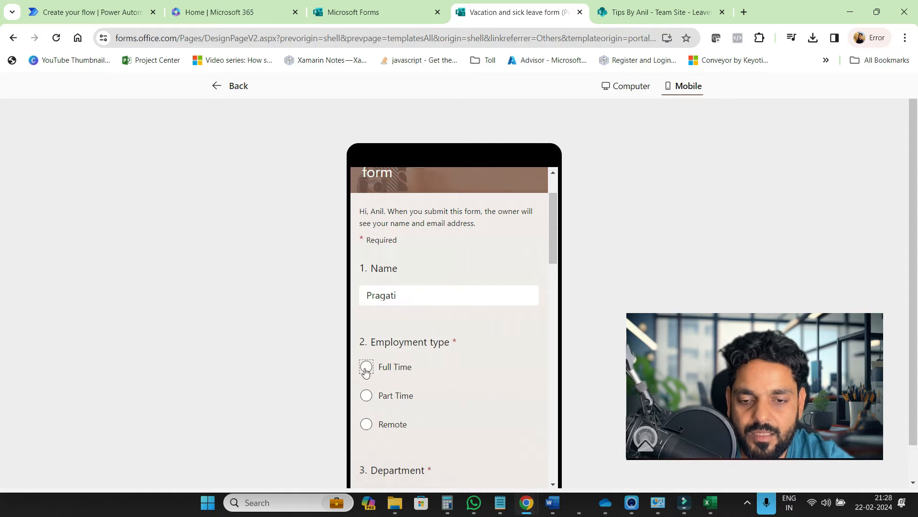
scroll(down, 3)
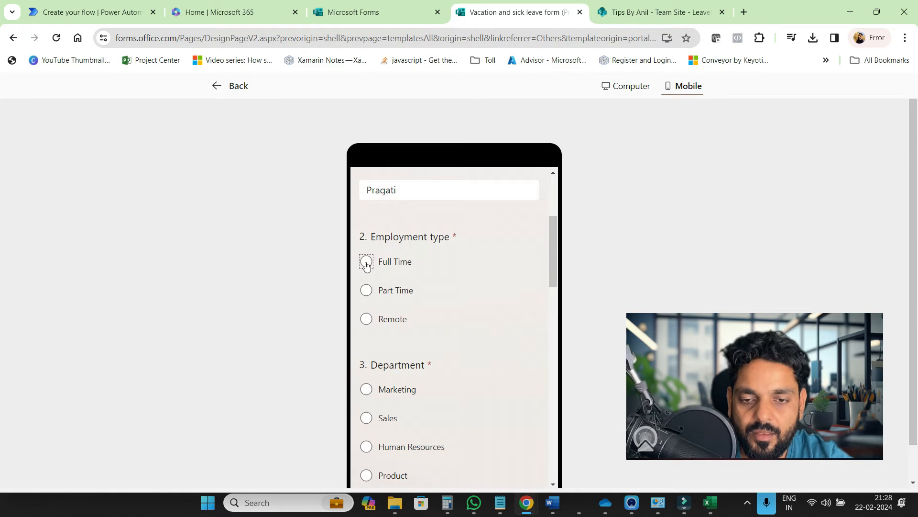
scroll(down, 3)
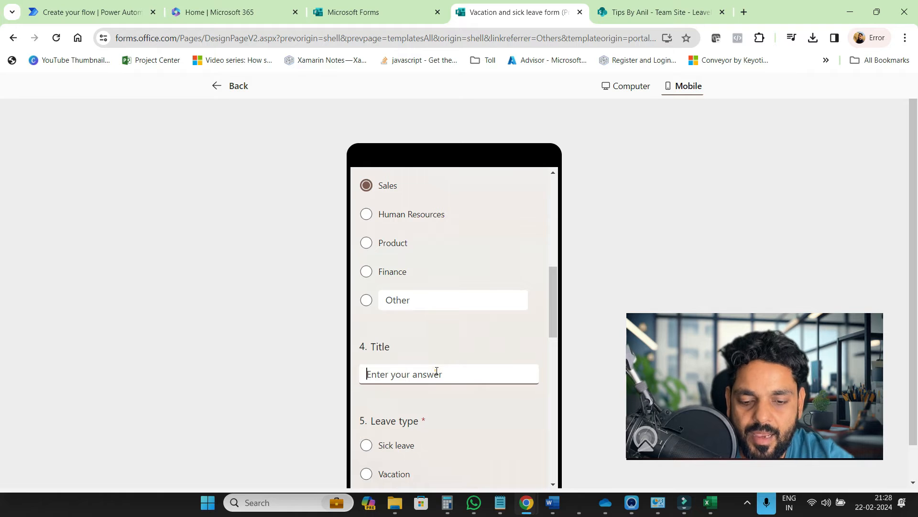
text(HR)
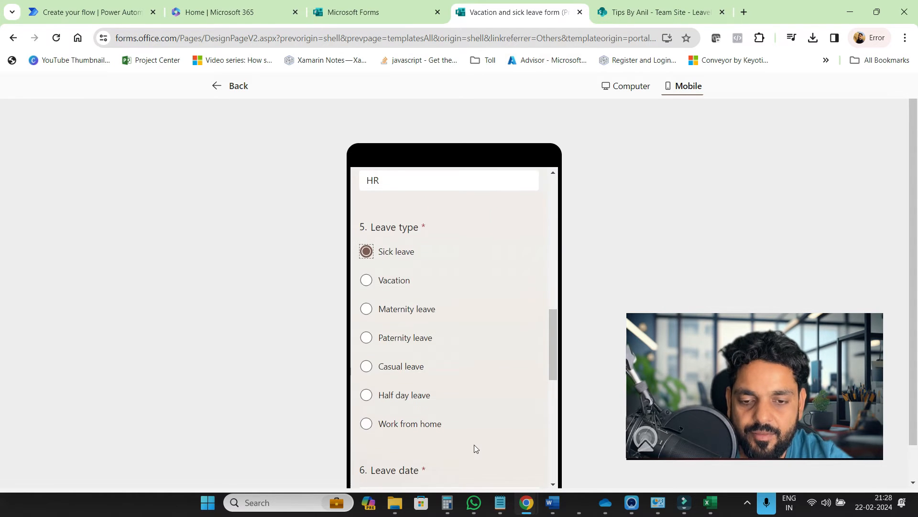
Enter start date 22/02/2024 and pick return date 29/02/2024 from the calendar.
scroll(down, 3)
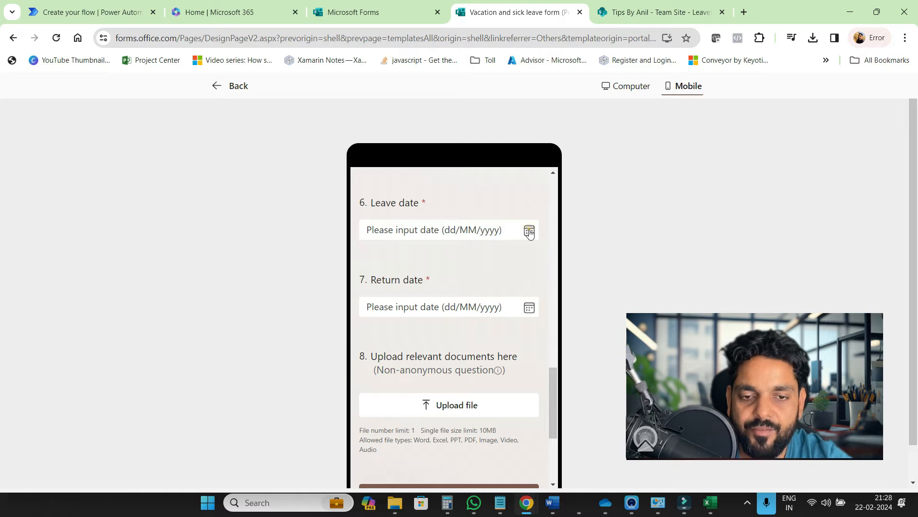
text(22/02/2024)
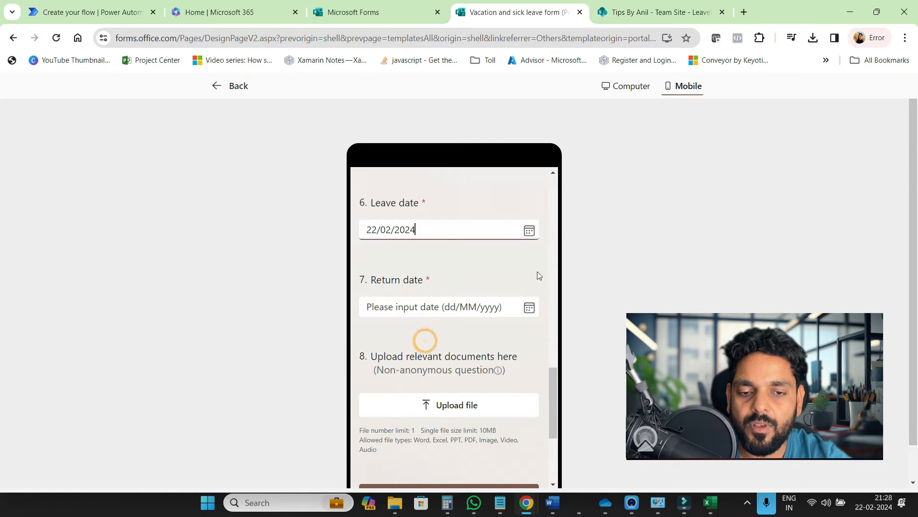
click(529, 308)
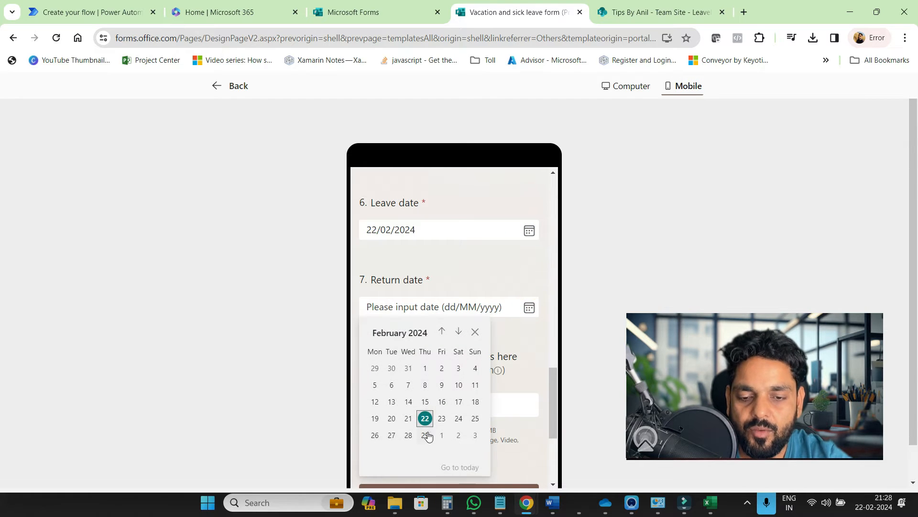
scroll(up, 3)
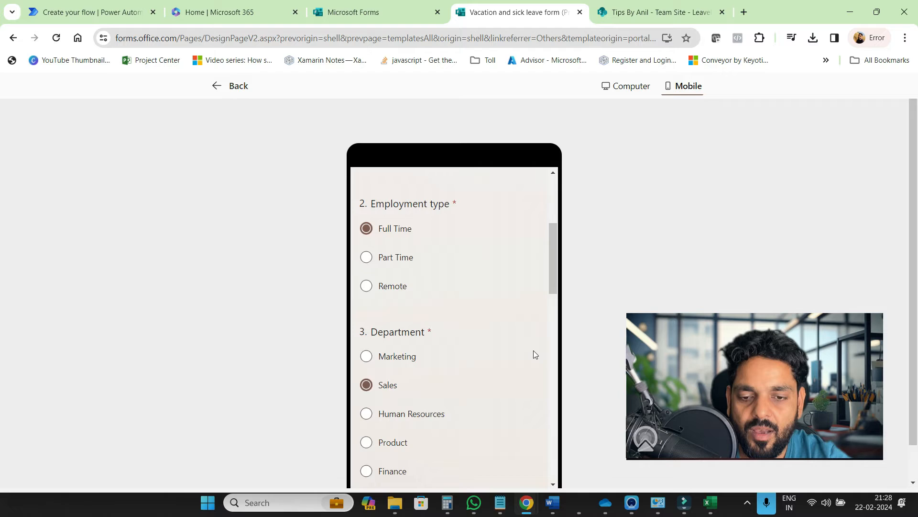
scroll(down, 3)
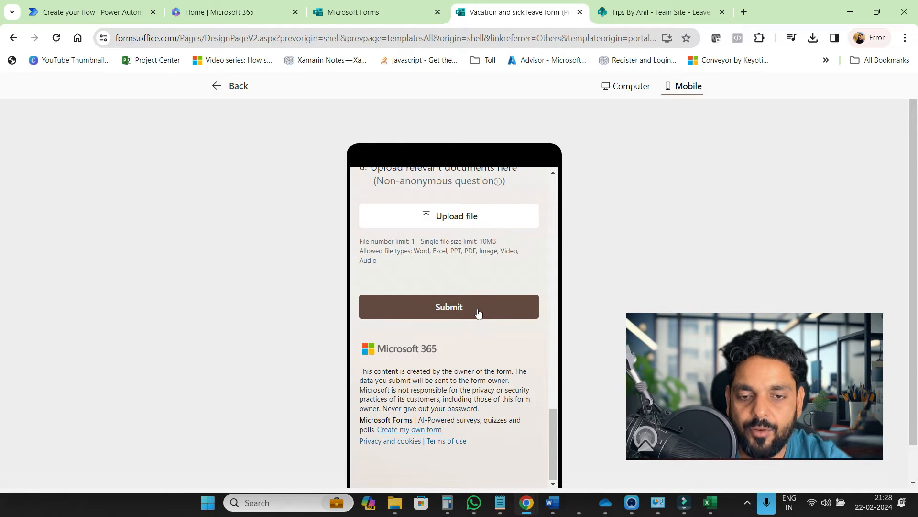
scroll(up, 3)
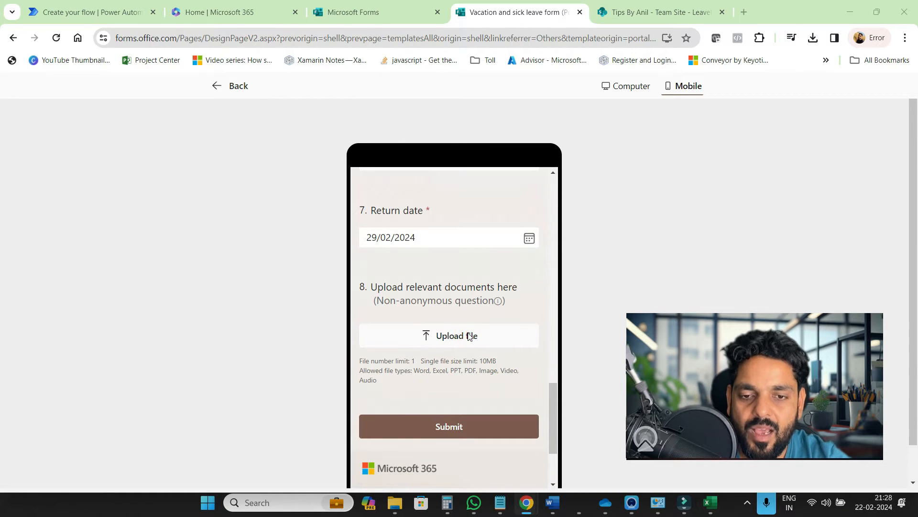
Attach an image file and submit the test response.
click(449, 335)
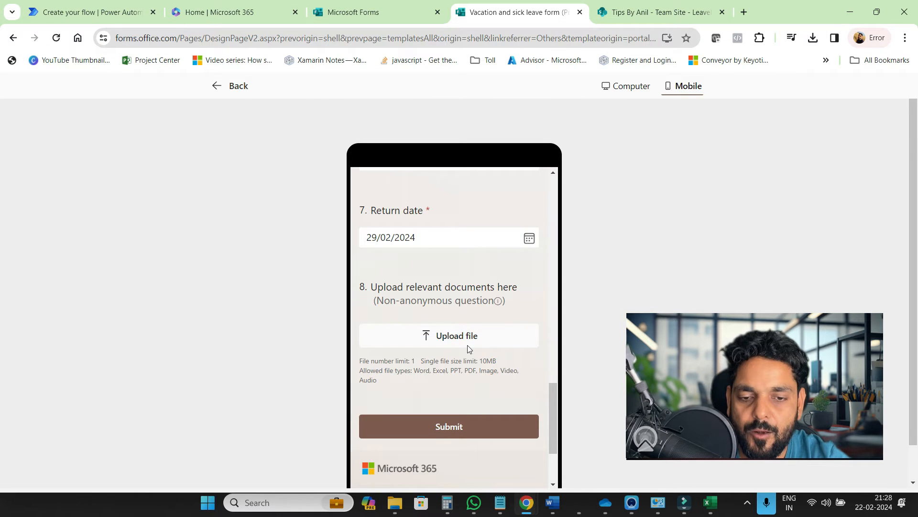
click(448, 335)
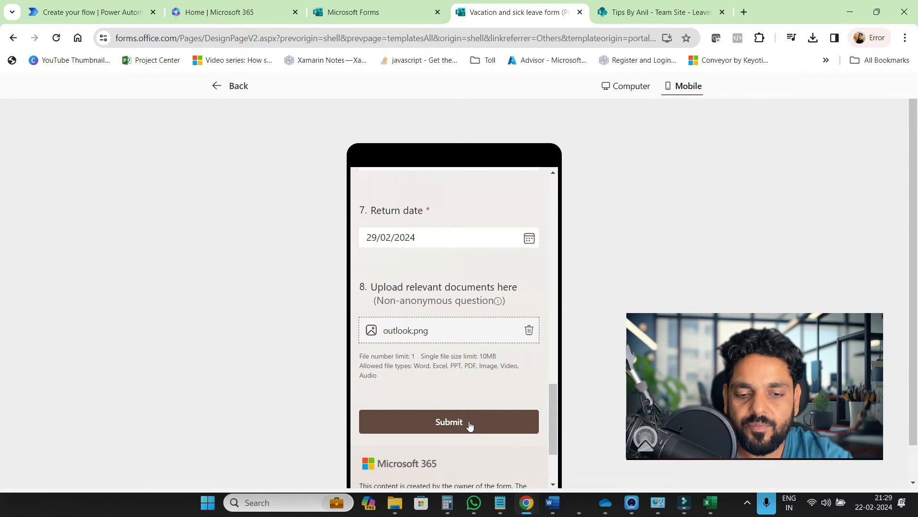
click(448, 421)
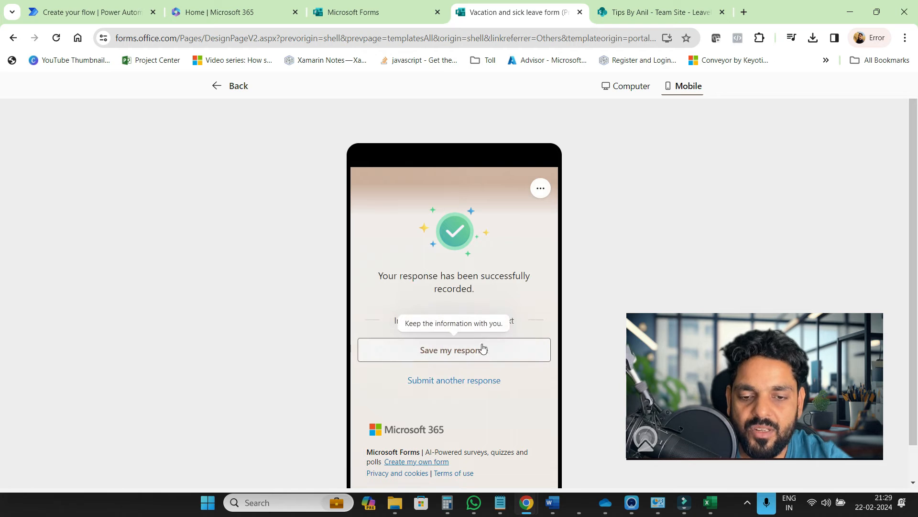
Save a copy of the response, filter to My forms, and open the Vacation and sick leave form.
click(453, 350)
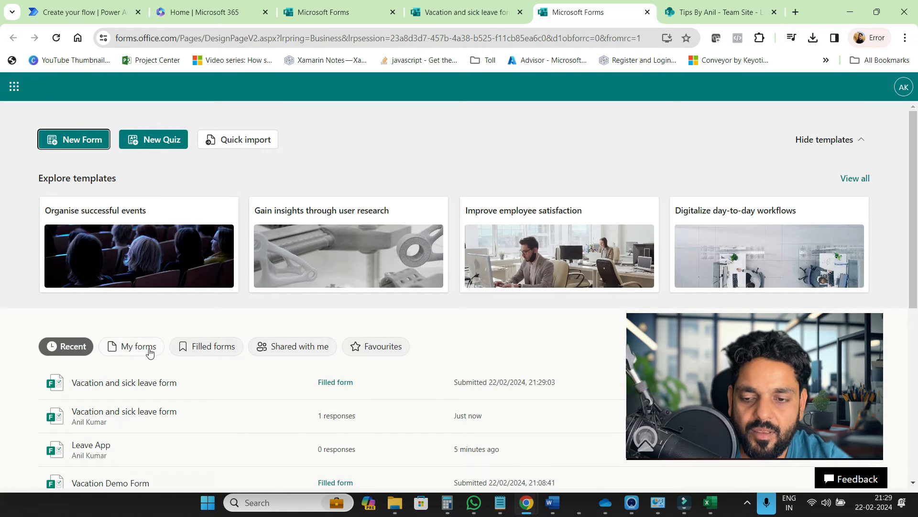
click(131, 346)
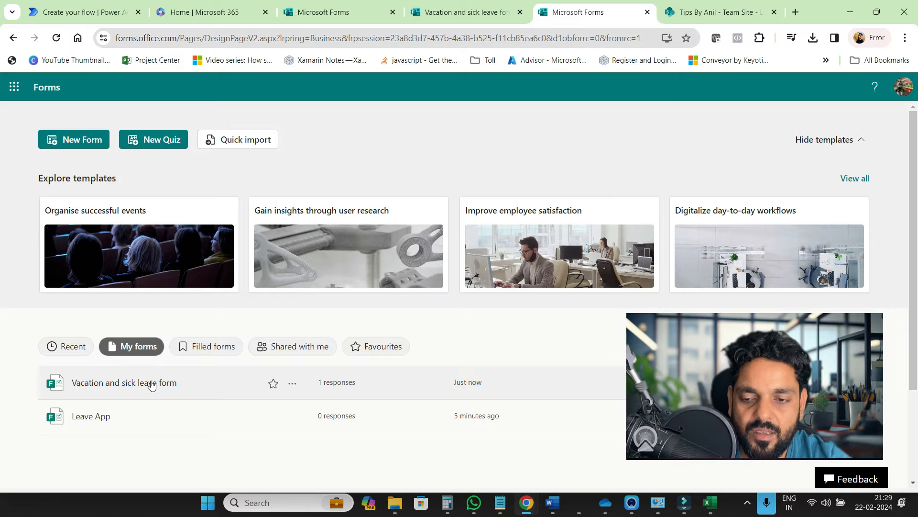
click(124, 382)
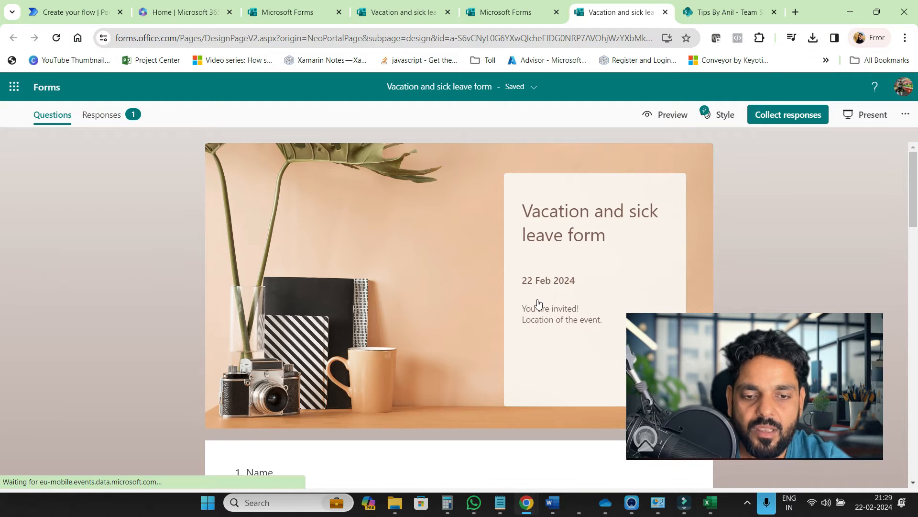
mouse_move(375, 206)
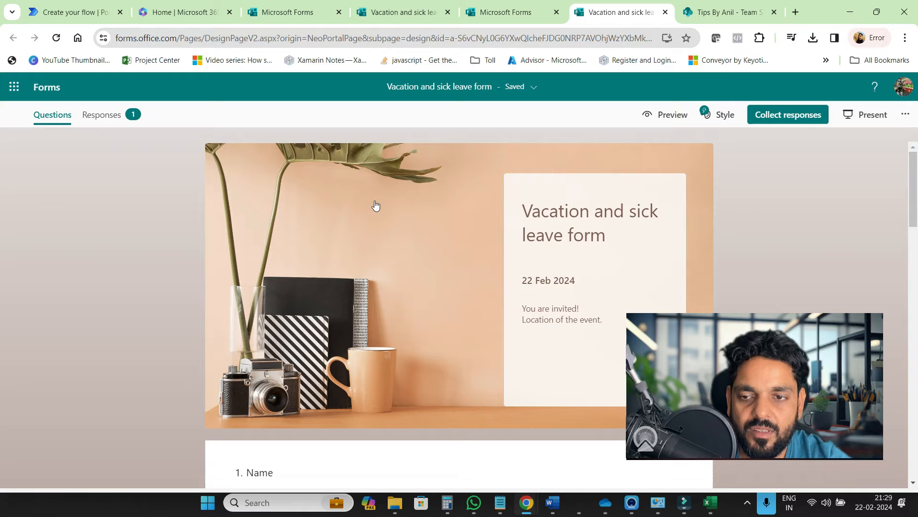
Go to the form's Responses tab and open the results in Excel.
click(101, 114)
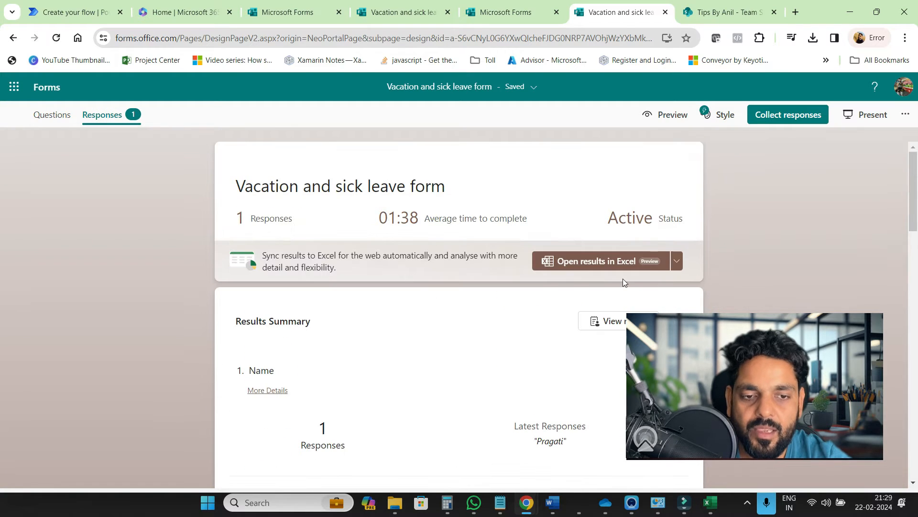
click(673, 261)
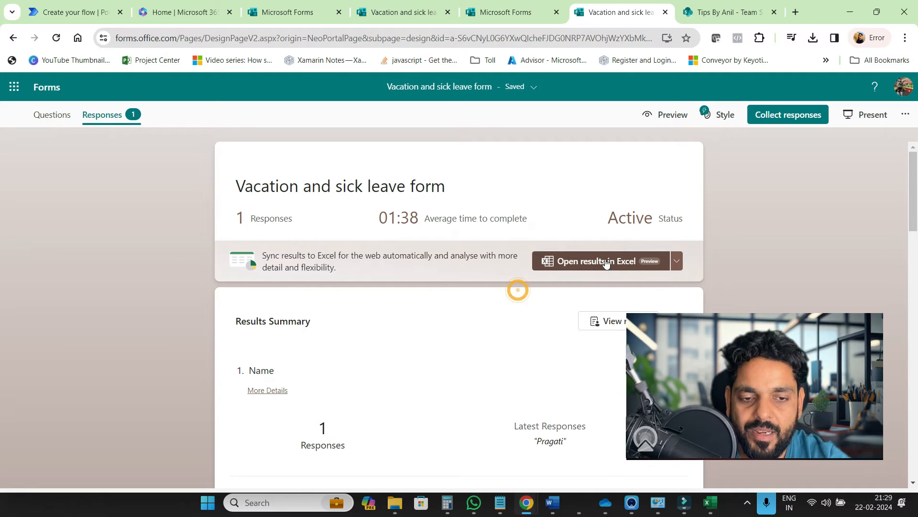
click(598, 261)
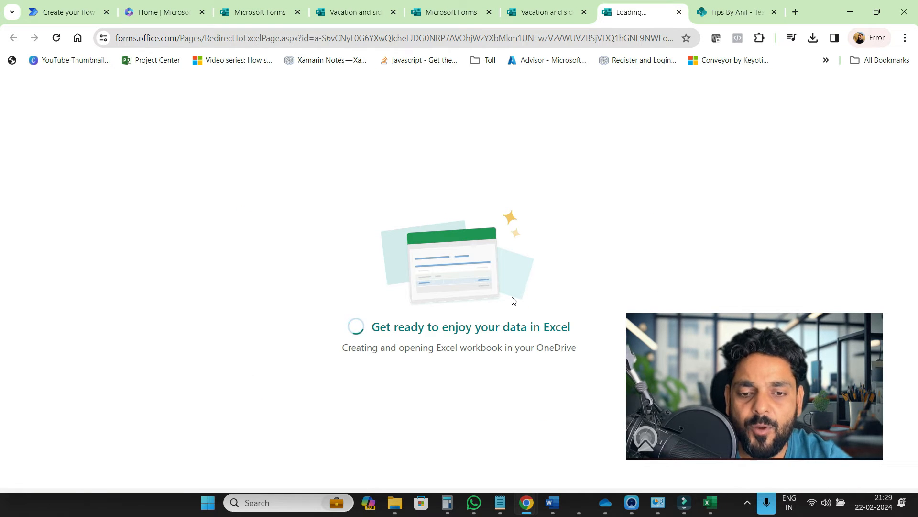
mouse_move(572, 117)
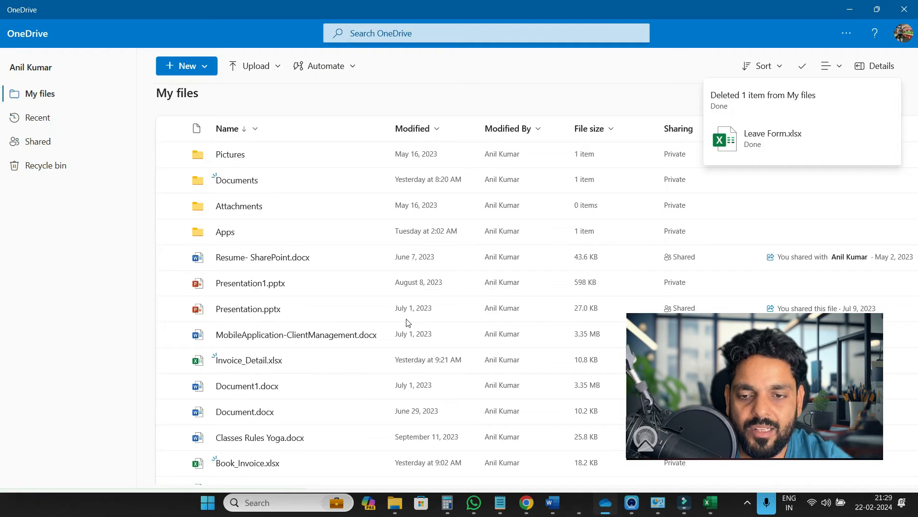
Sort OneDrive files by type, check 'Vacation and sick leave form.xlsx', and return to Forms.
scroll(down, 3)
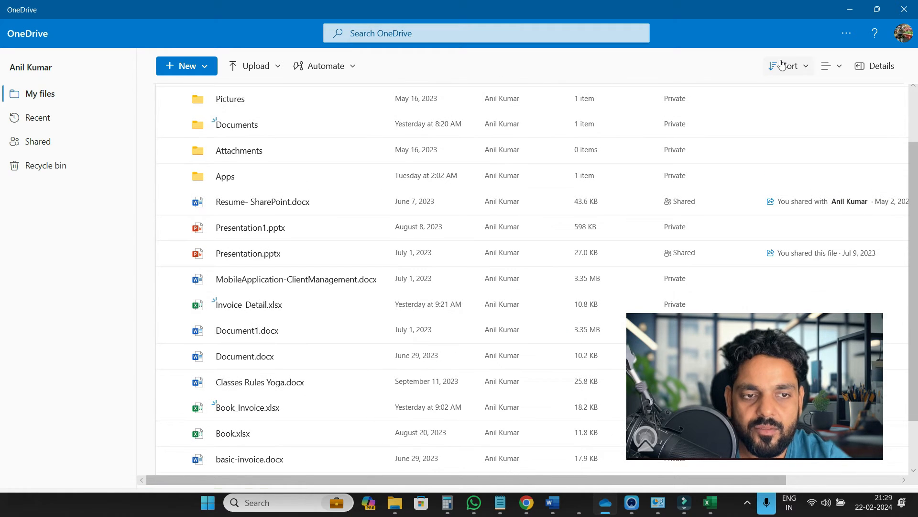
click(788, 65)
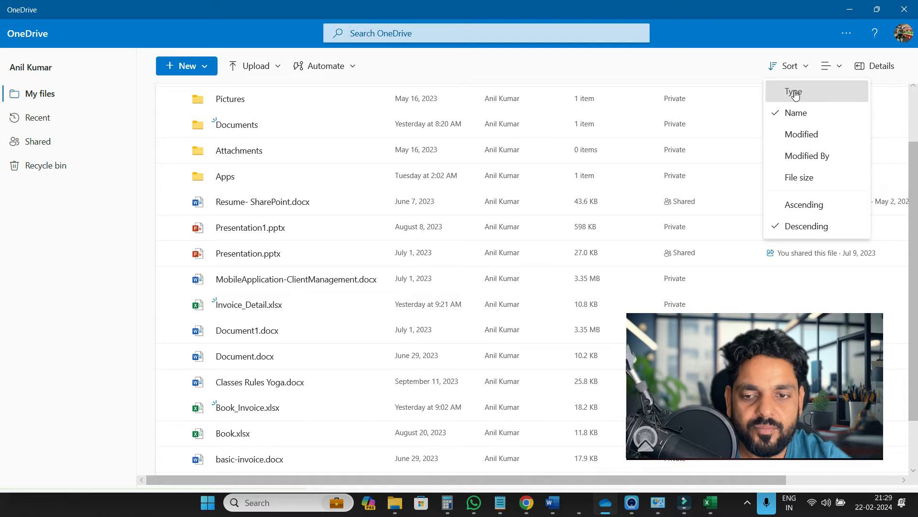
click(793, 92)
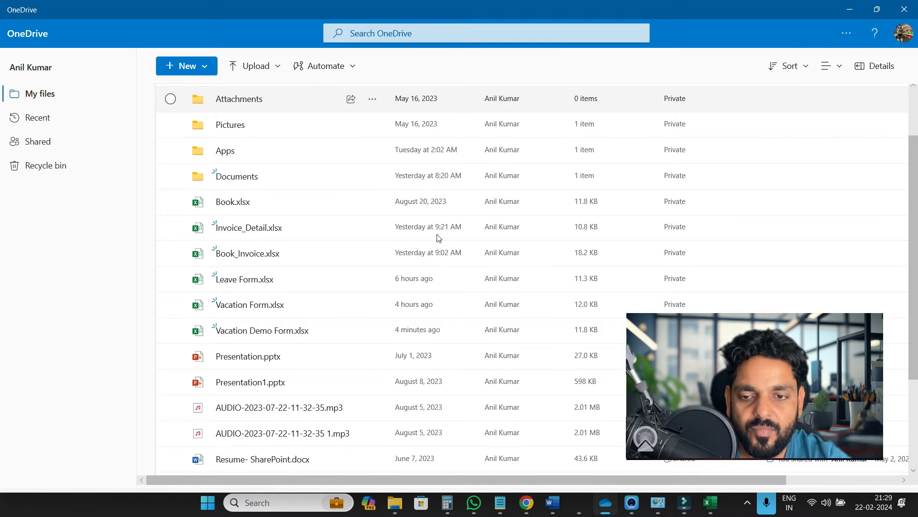
click(170, 98)
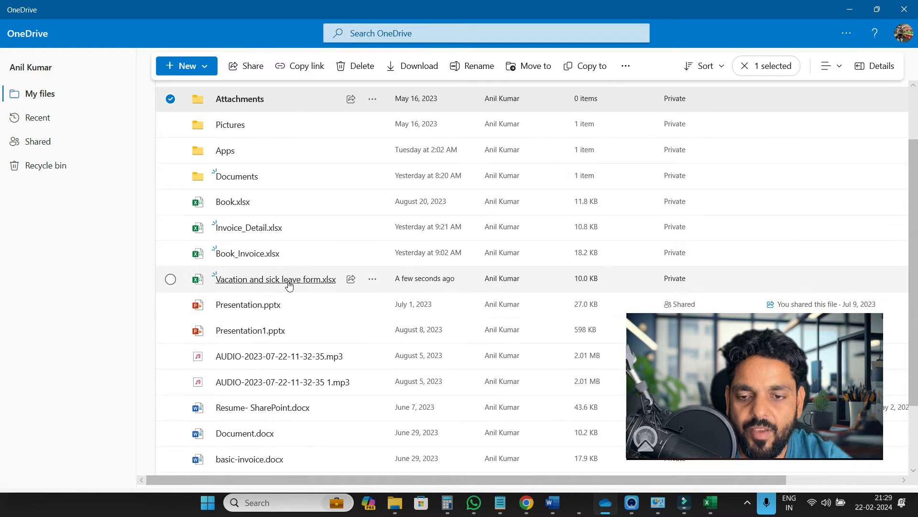
mouse_move(426, 279)
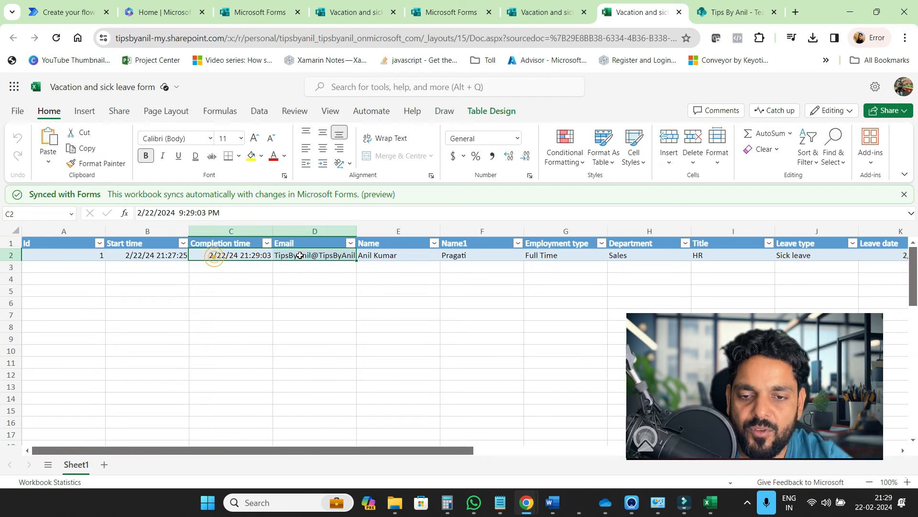
click(539, 11)
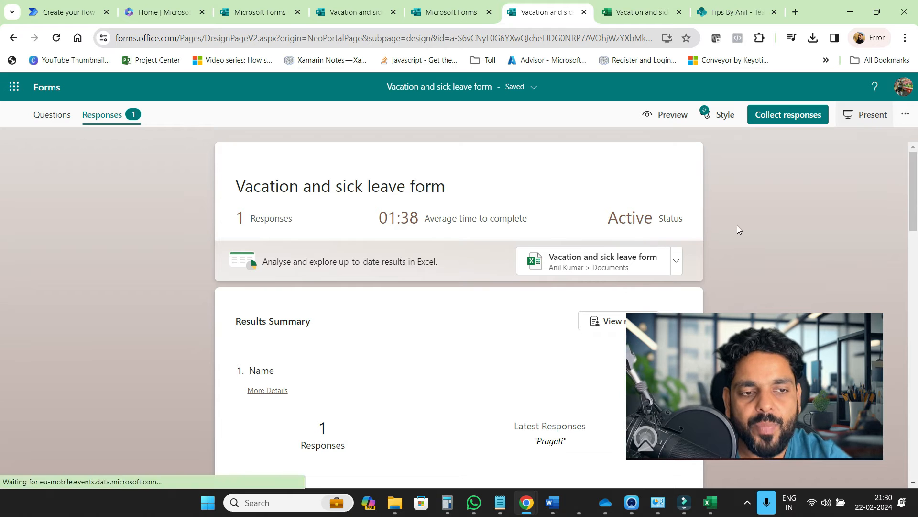
click(869, 115)
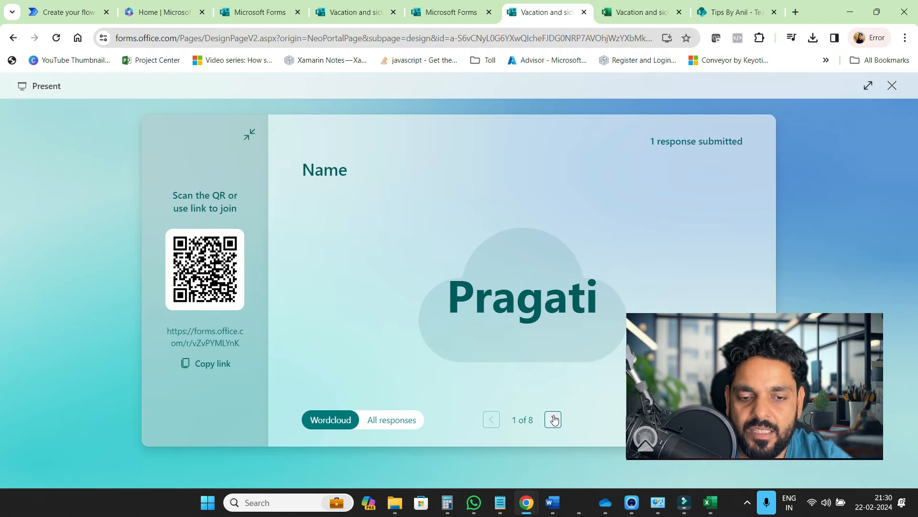
click(553, 420)
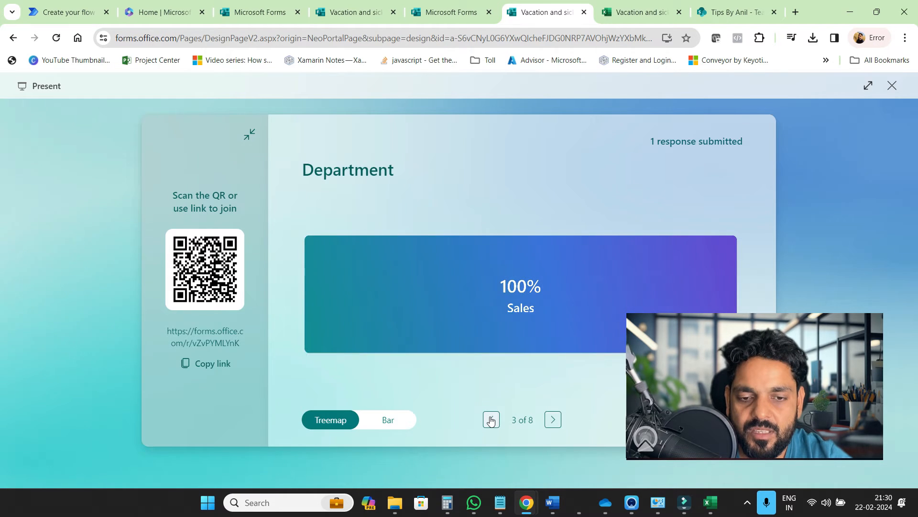
click(491, 419)
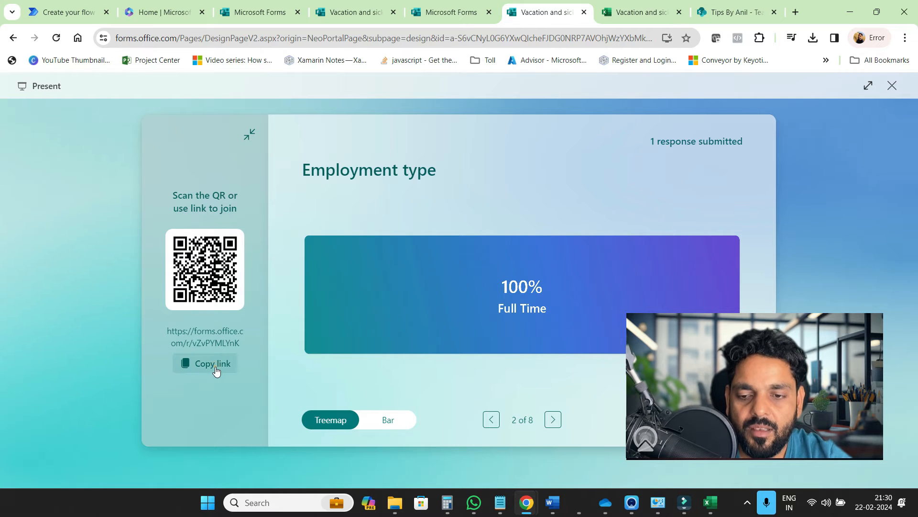
click(210, 363)
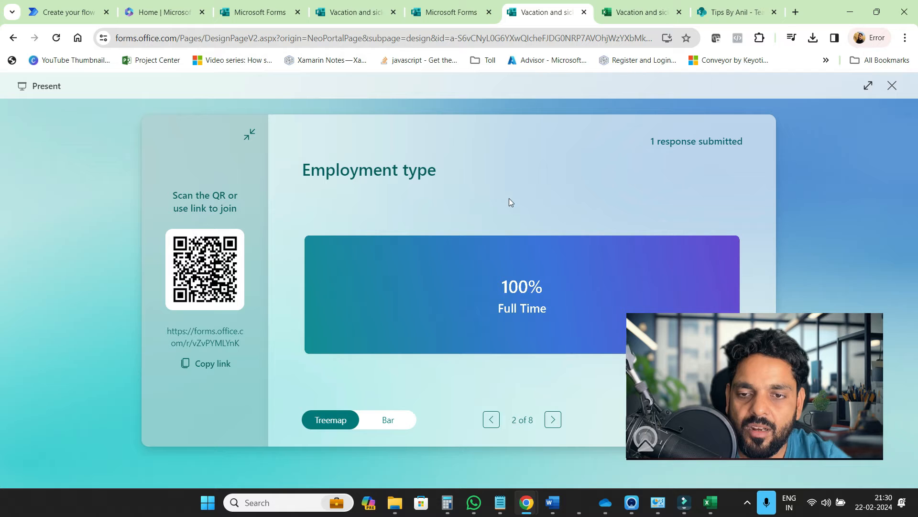
click(891, 85)
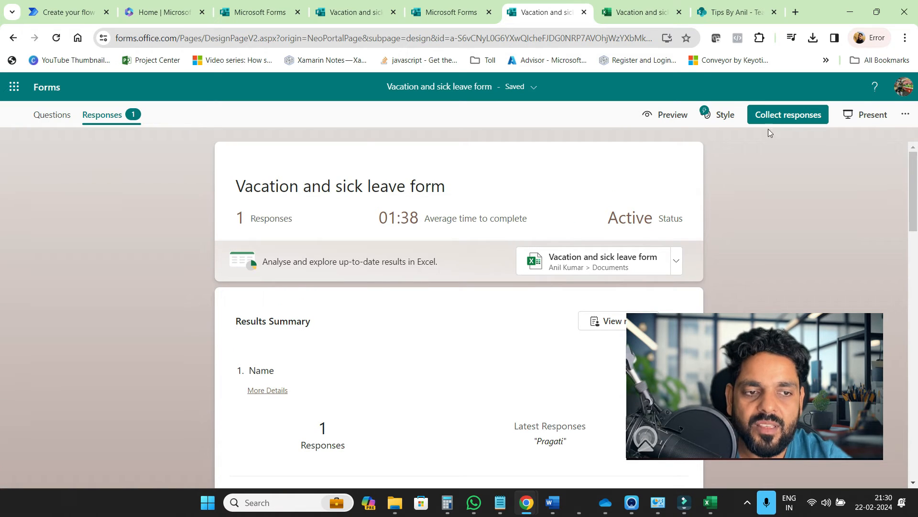
click(870, 114)
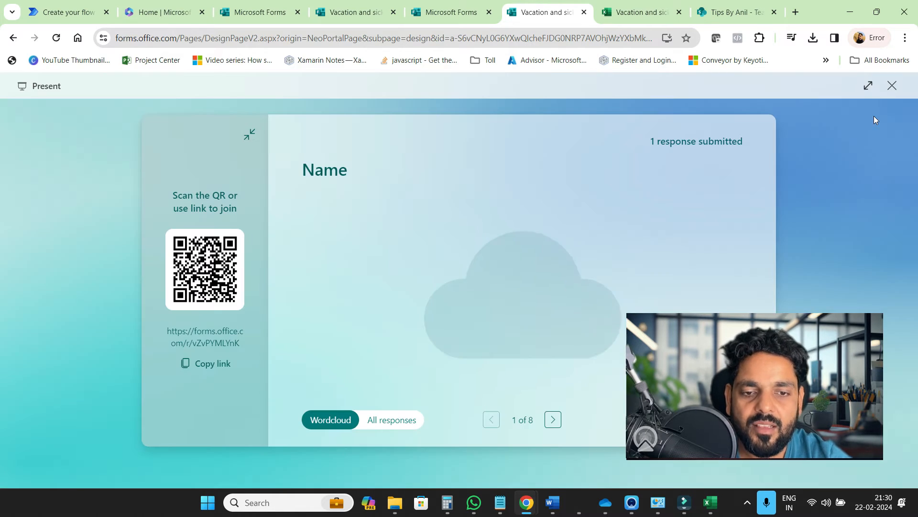
click(890, 86)
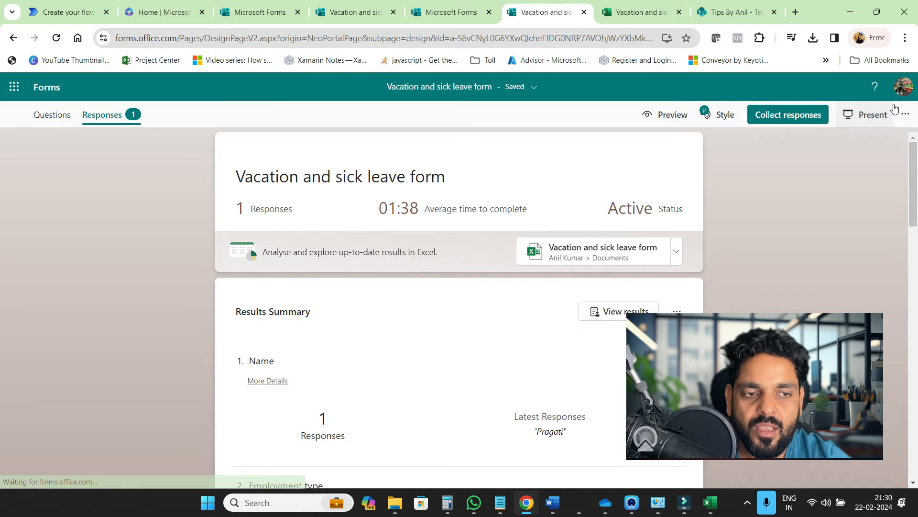
Open the form's Settings from the more-options menu and review who can respond.
click(904, 114)
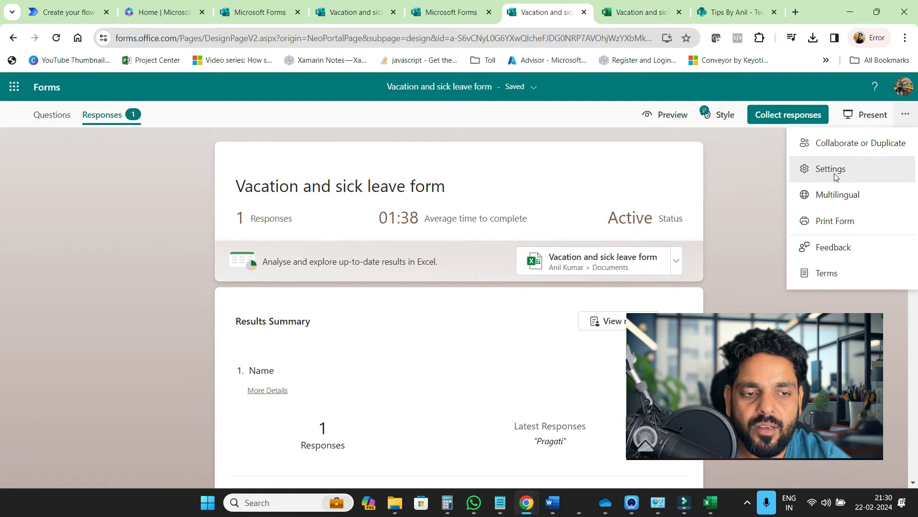
click(830, 168)
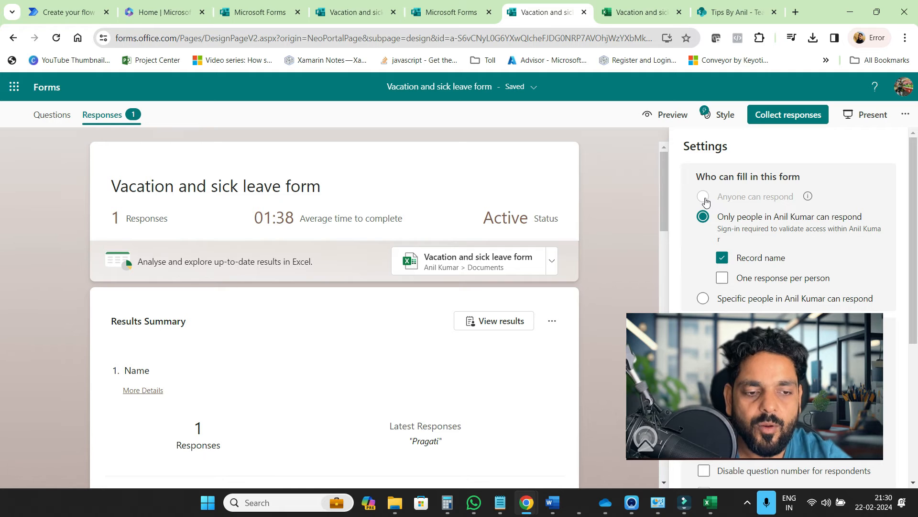
scroll(down, 3)
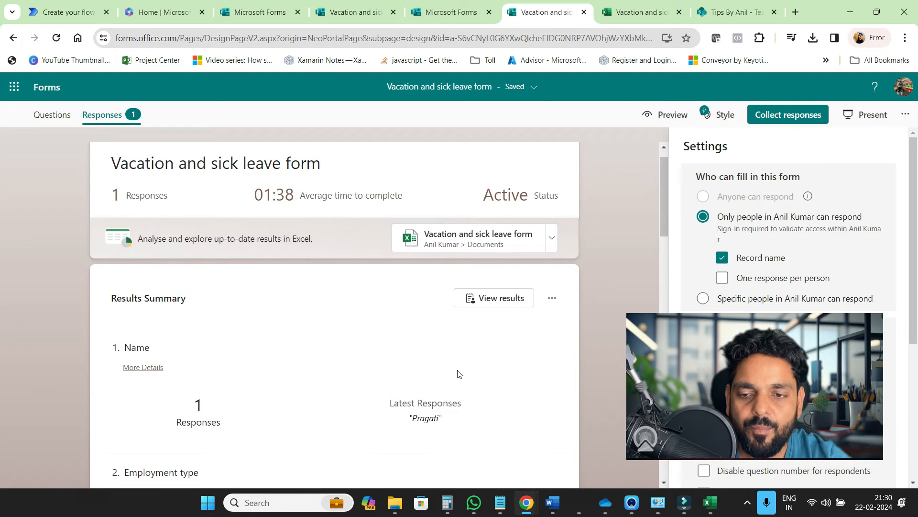
scroll(up, 3)
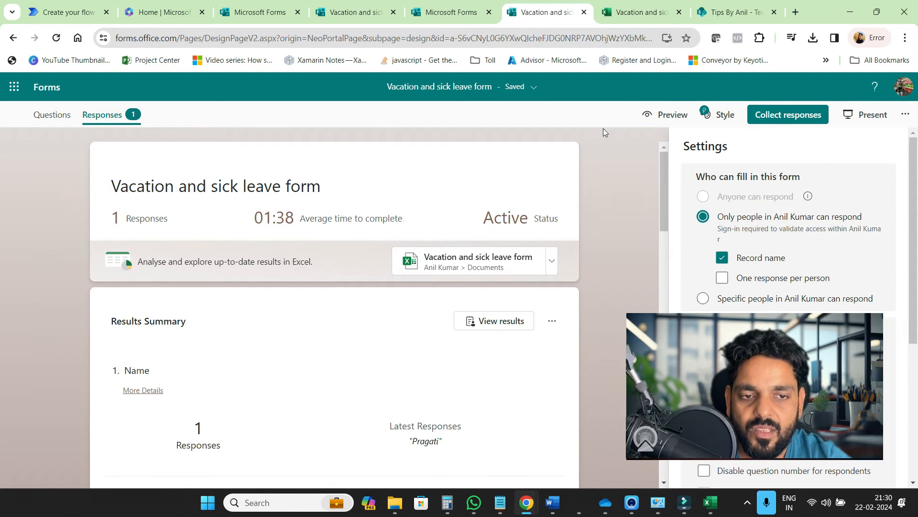
mouse_move(788, 114)
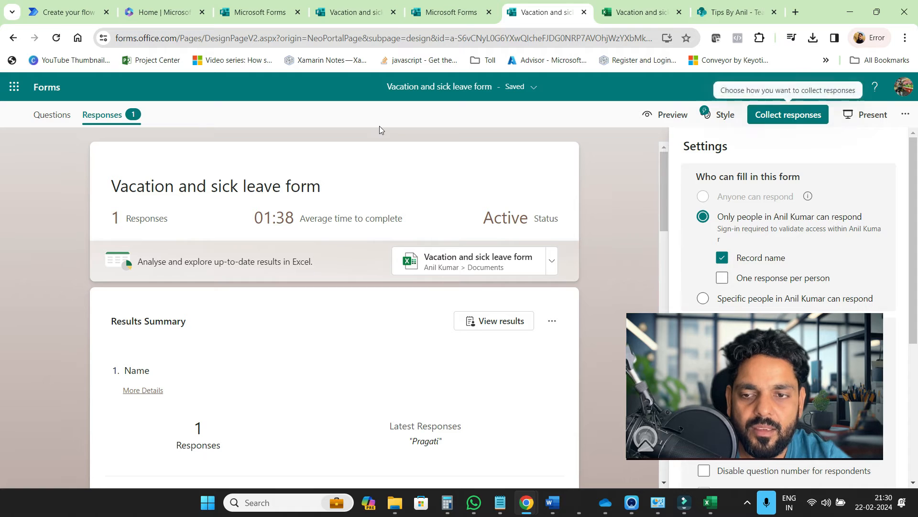
Return to the form's questions, scroll through them, and reopen the form Settings.
click(51, 114)
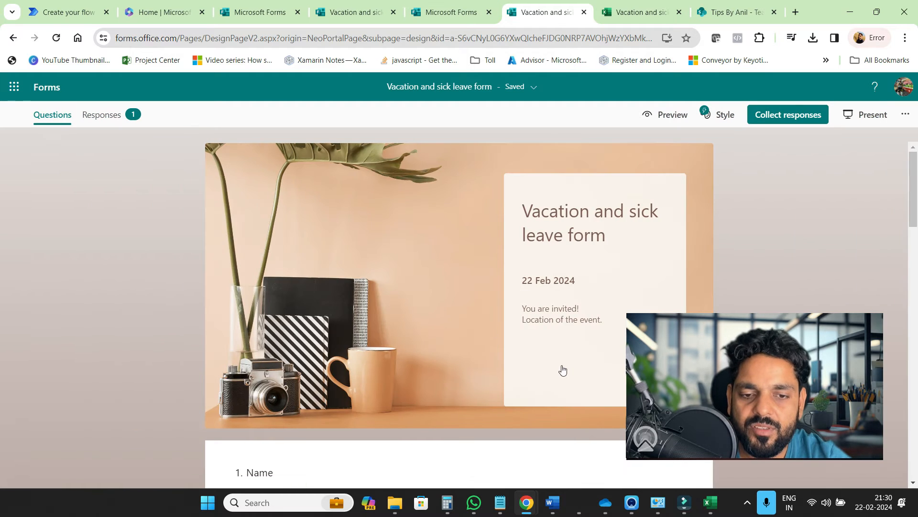
scroll(down, 3)
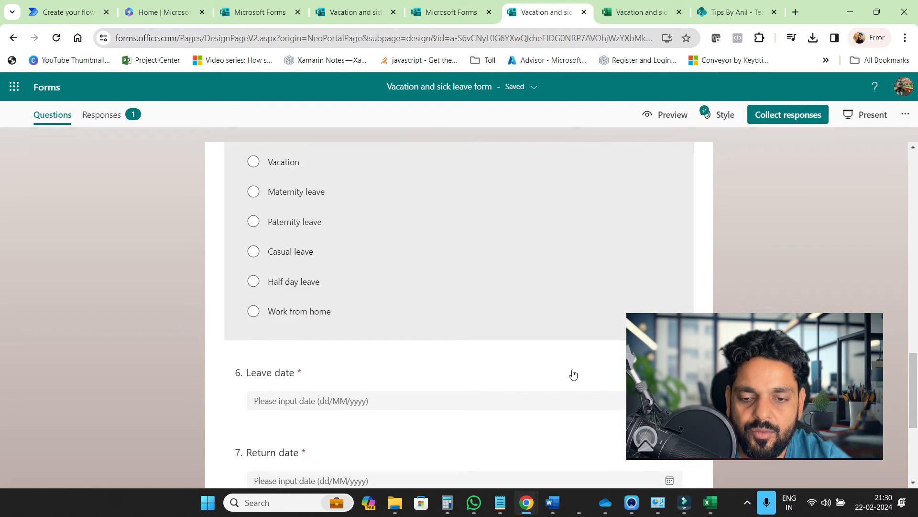
scroll(down, 3)
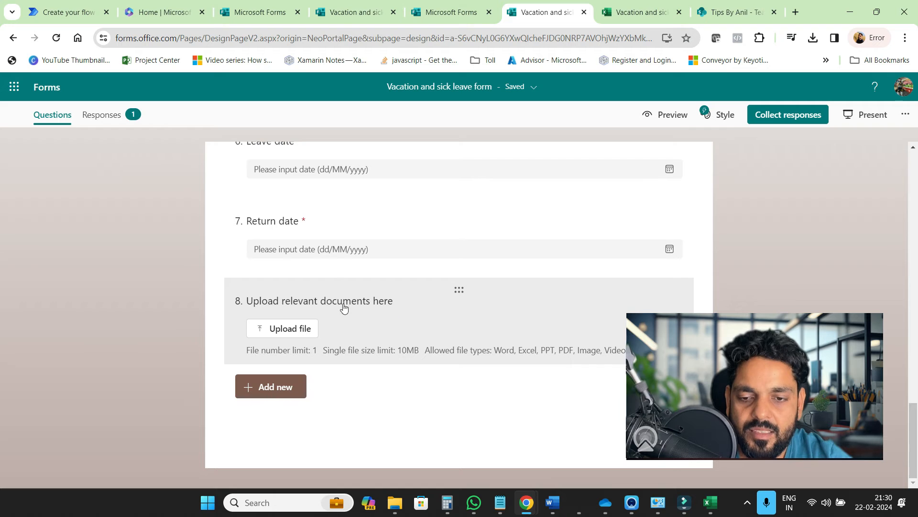
mouse_move(475, 309)
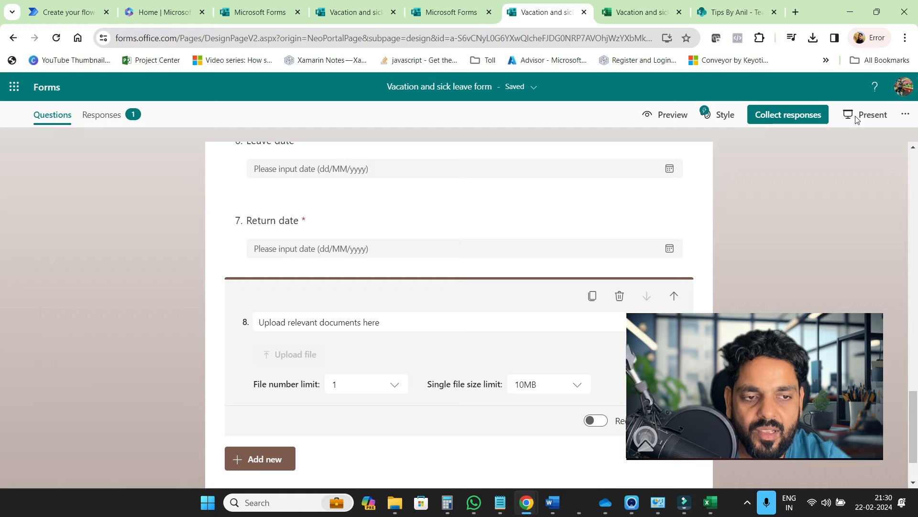
click(904, 114)
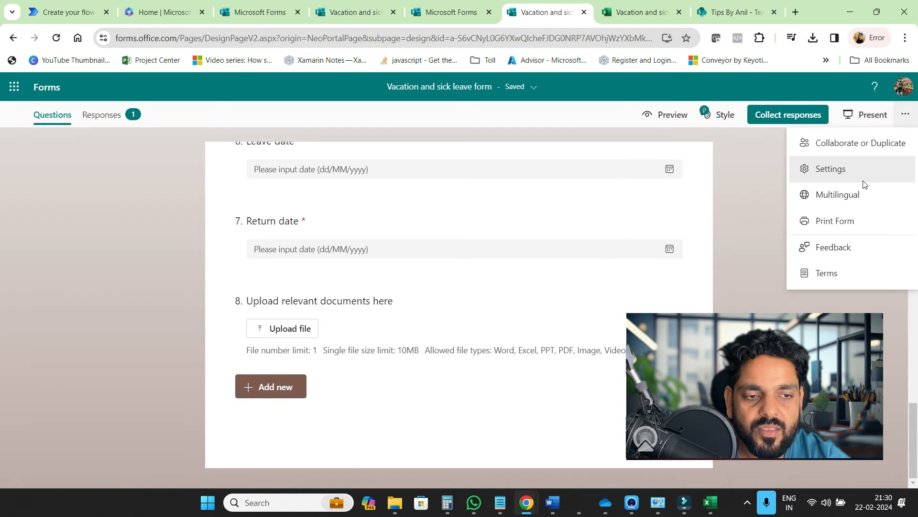
click(831, 169)
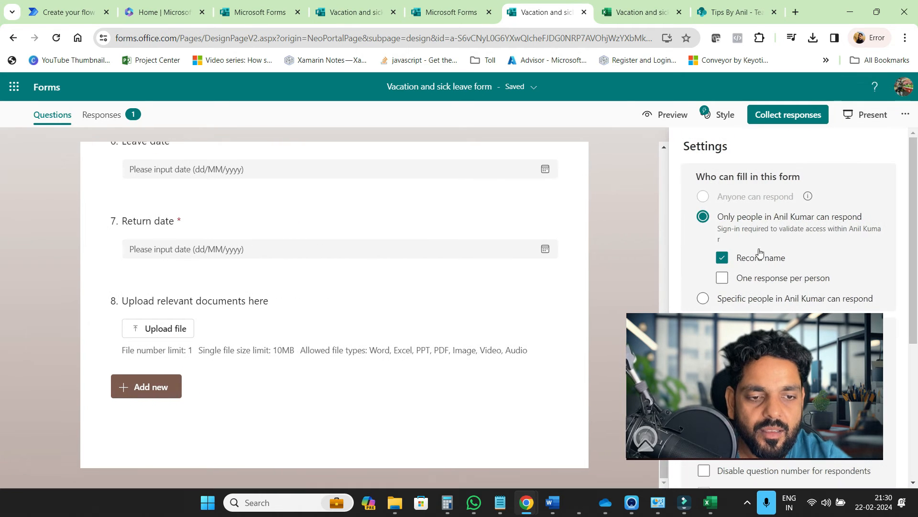
mouse_move(742, 236)
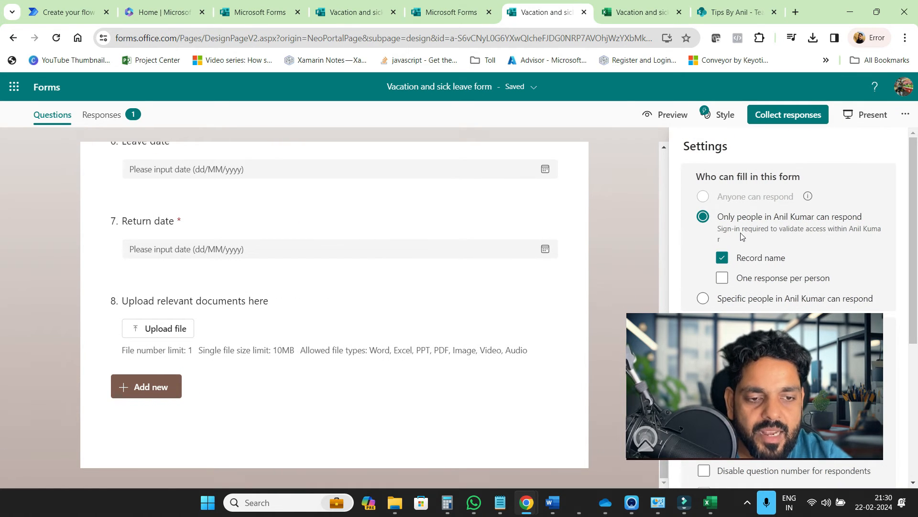
mouse_move(864, 232)
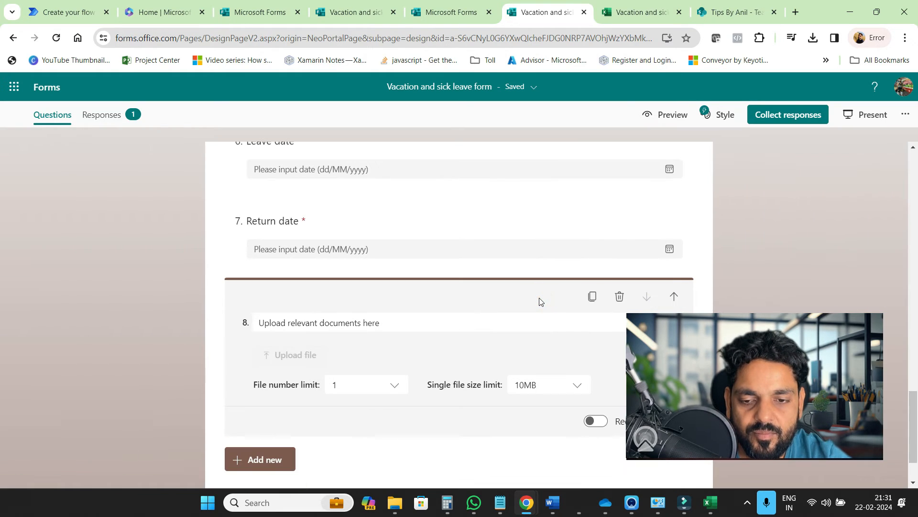
Delete the 'Upload relevant documents here' question, confirming with Yes.
click(619, 296)
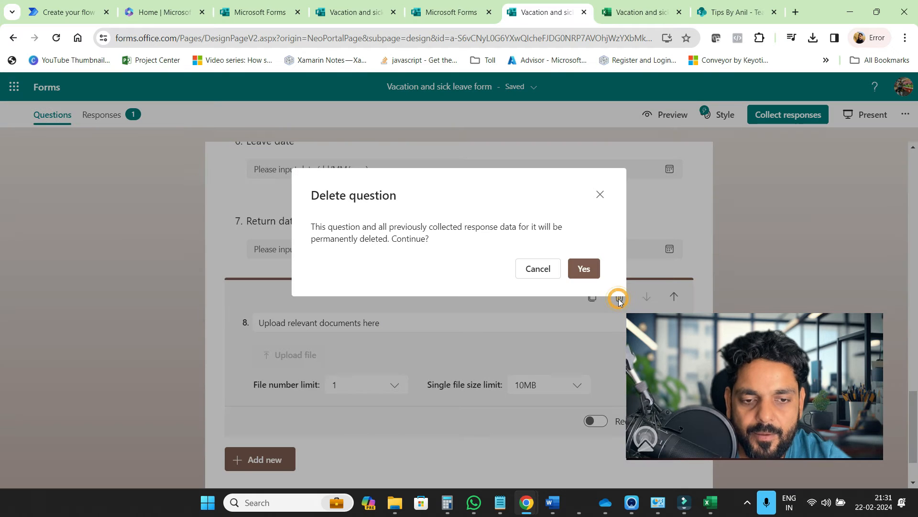
click(582, 268)
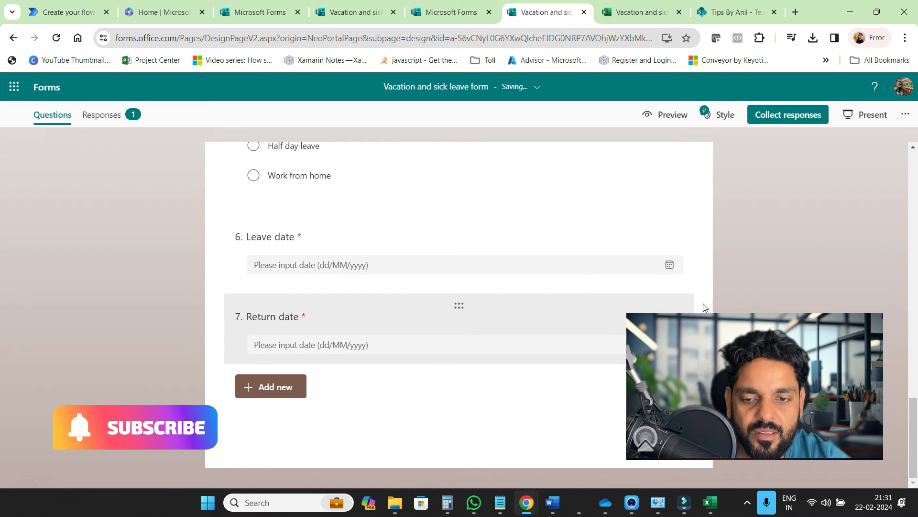
click(904, 114)
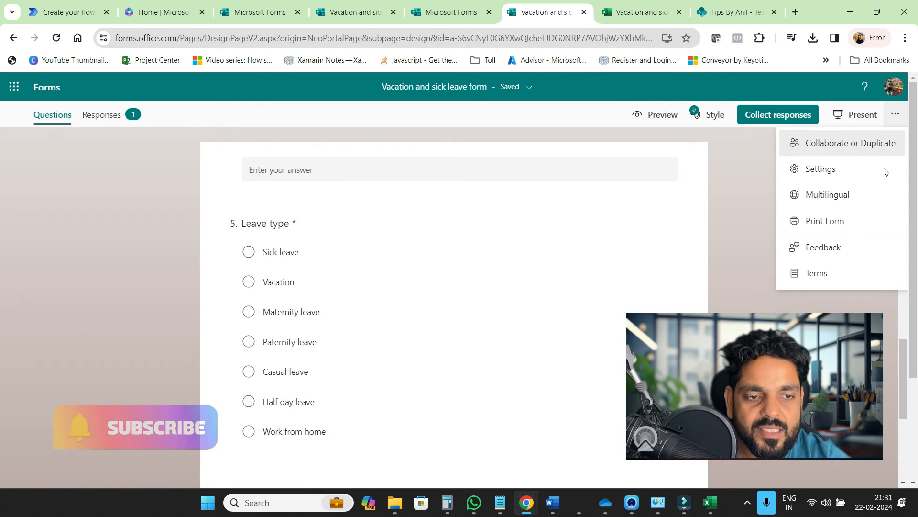
Set the form to 'Anyone can respond', then switch to the Microsoft 365 home tab.
click(820, 169)
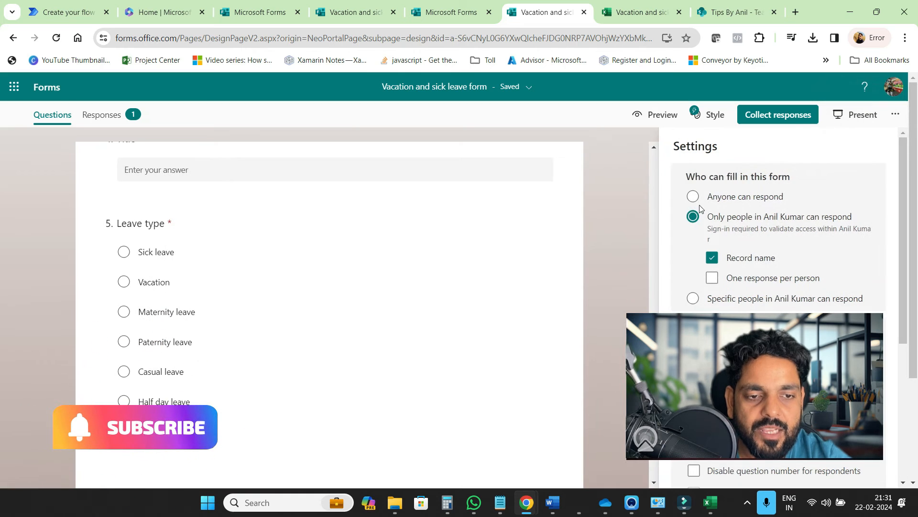
click(693, 196)
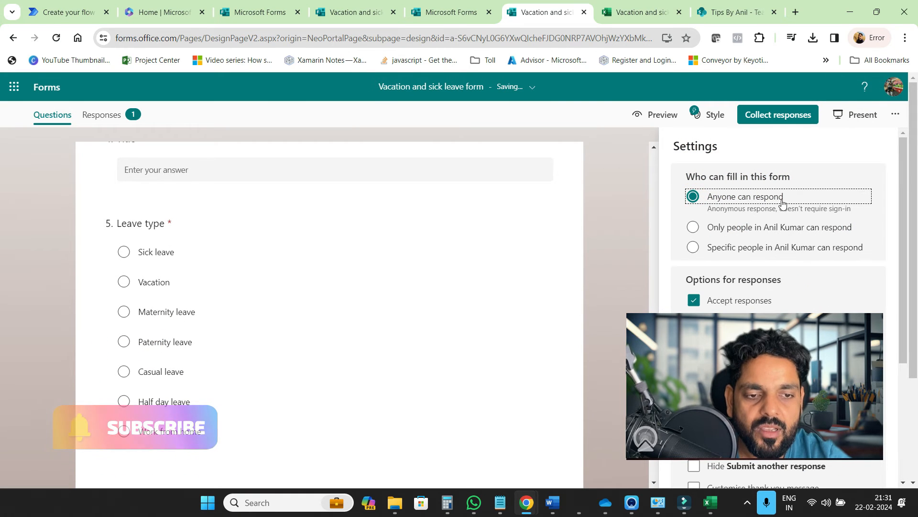
scroll(down, 3)
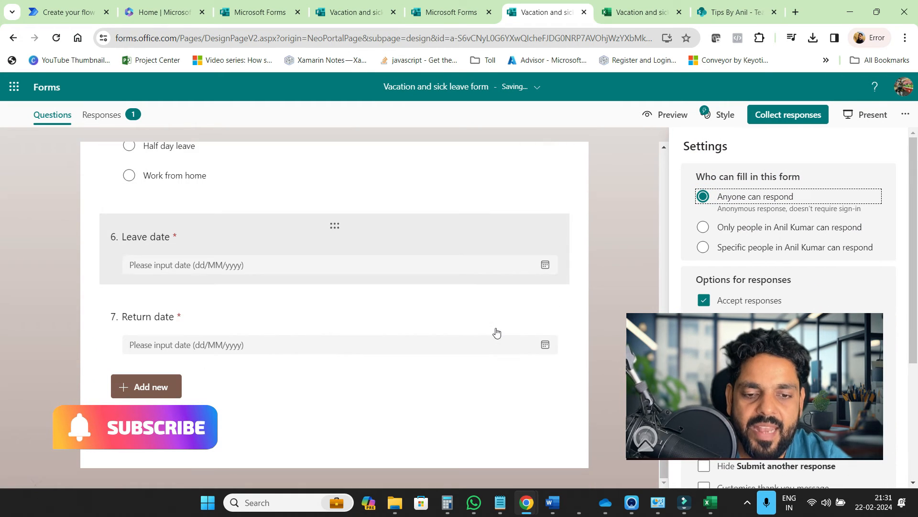
scroll(up, 3)
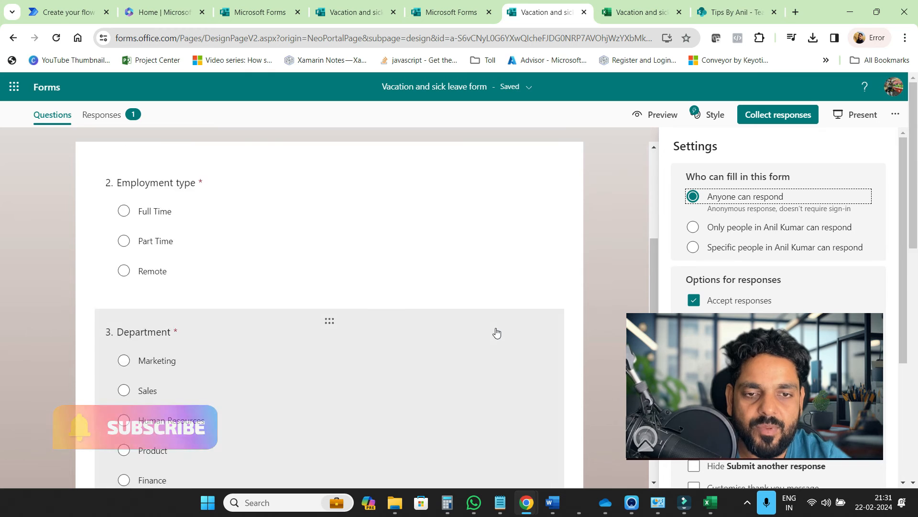
scroll(up, 3)
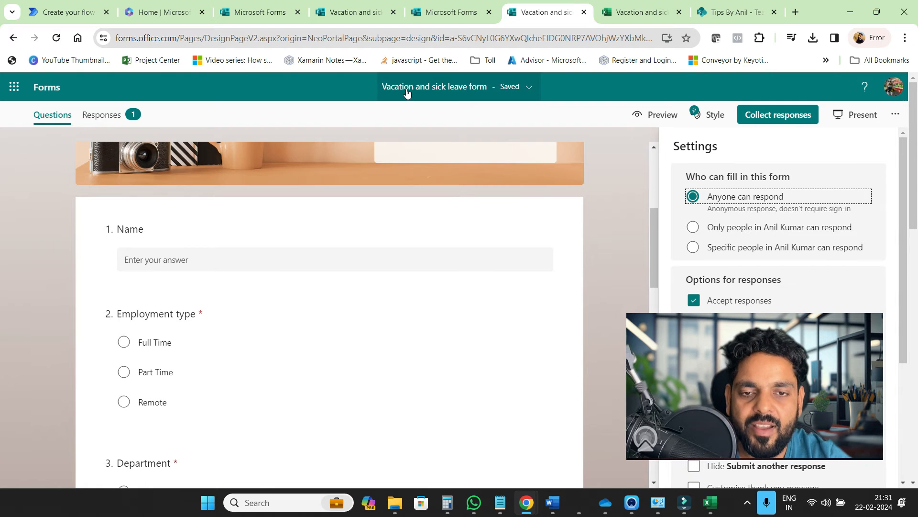
scroll(up, 3)
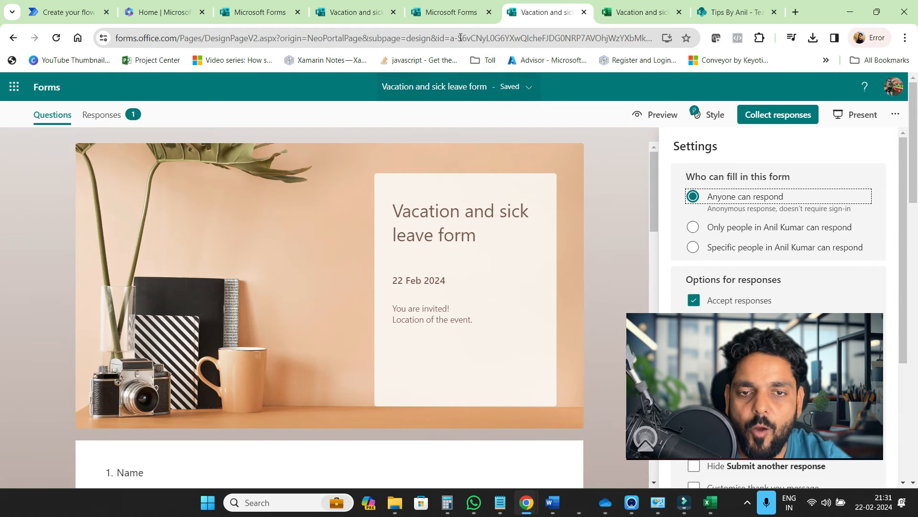
click(158, 11)
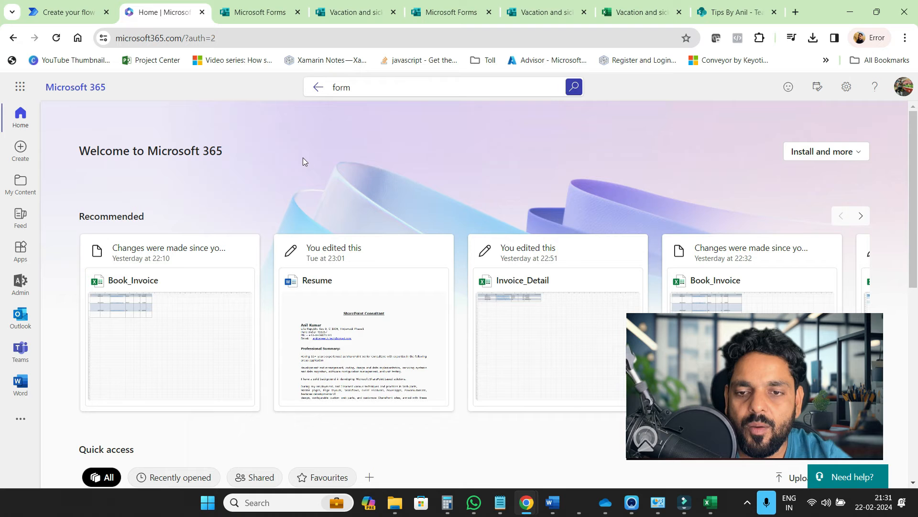
Search Microsoft 365 for forms and open the Microsoft Forms template gallery.
click(368, 87)
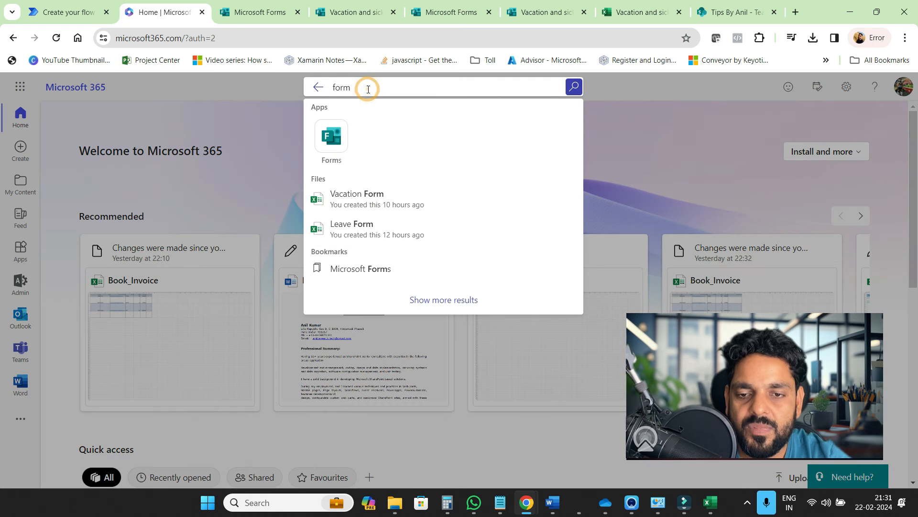
click(330, 137)
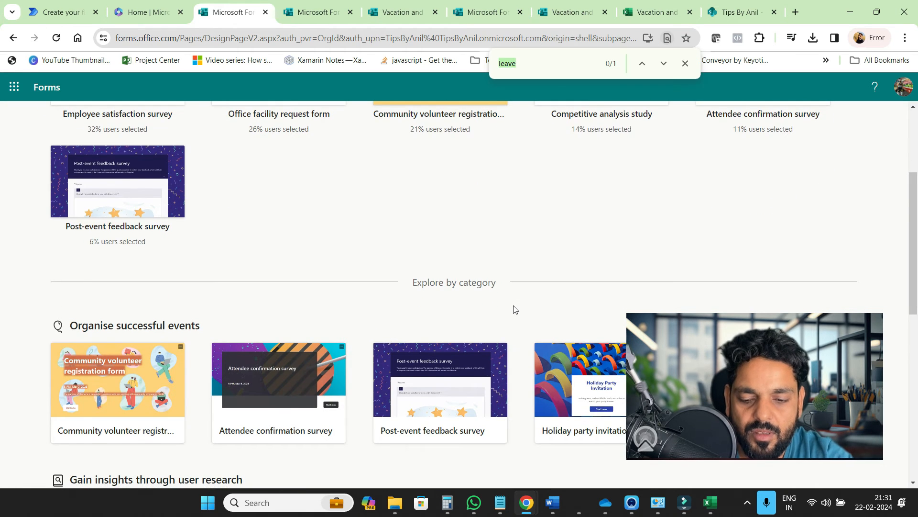
scroll(down, 3)
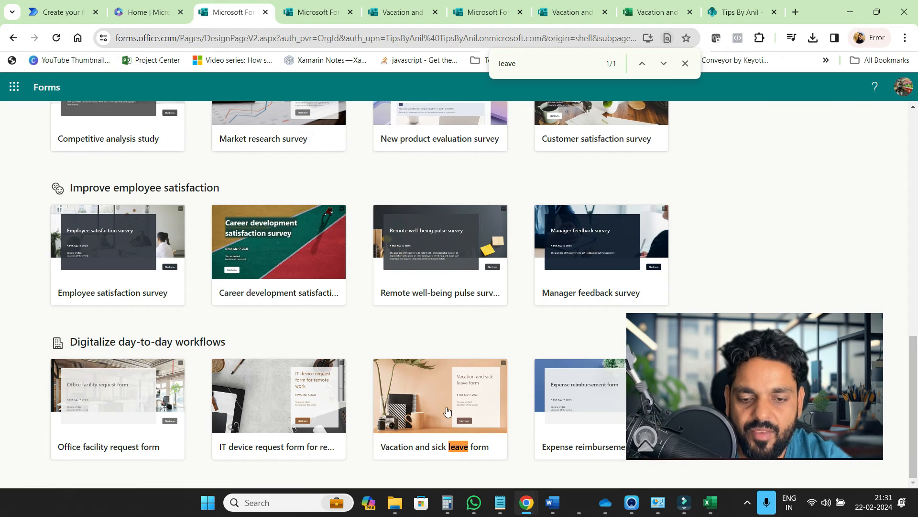
Create a form from the Vacation and sick leave template and retitle question 4 'Employee Title'.
click(440, 396)
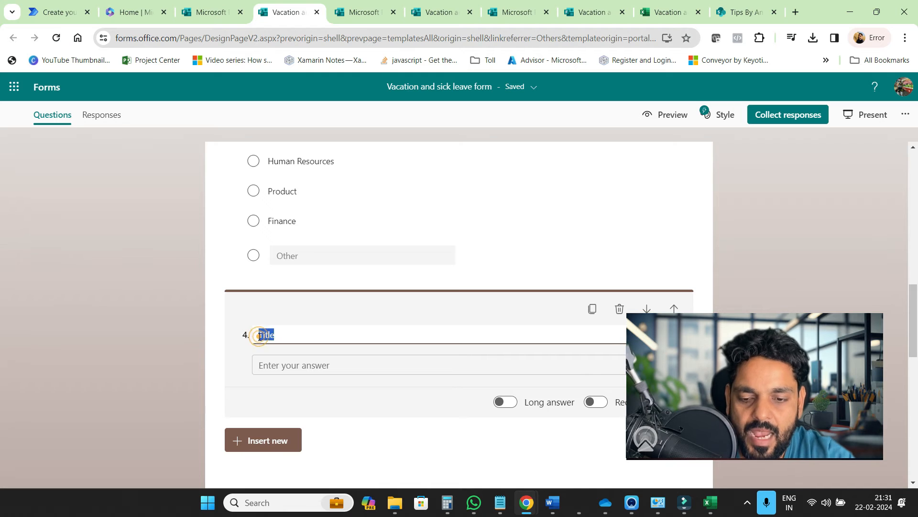
text(Empl)
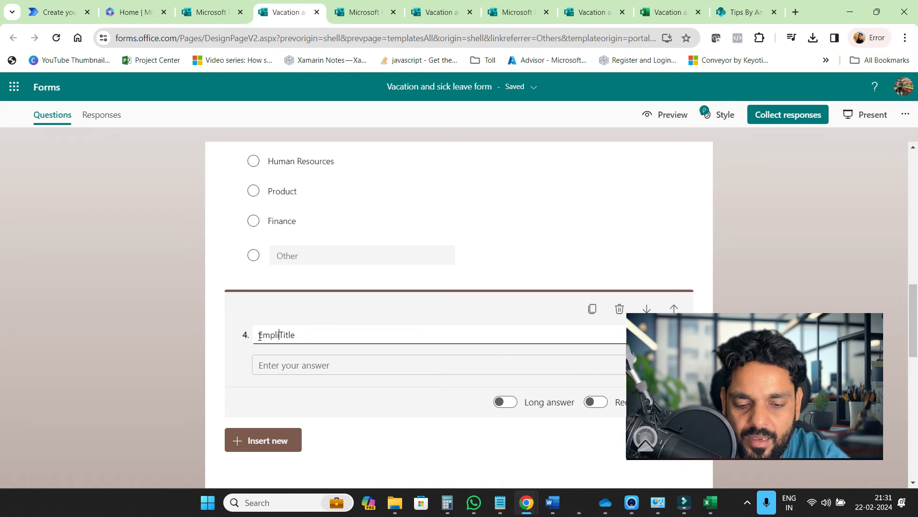
text(oyee)
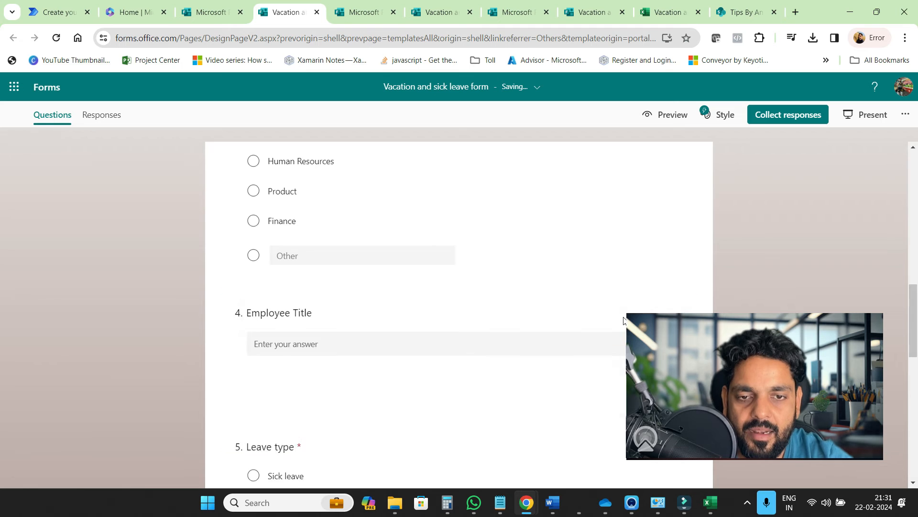
scroll(up, 3)
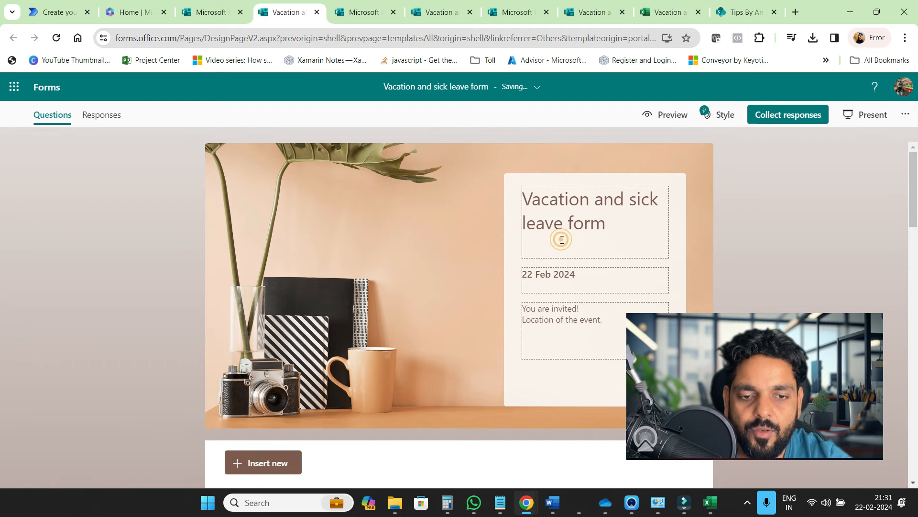
Replace the form title with 'Leave App Demo'.
triple_click(589, 211)
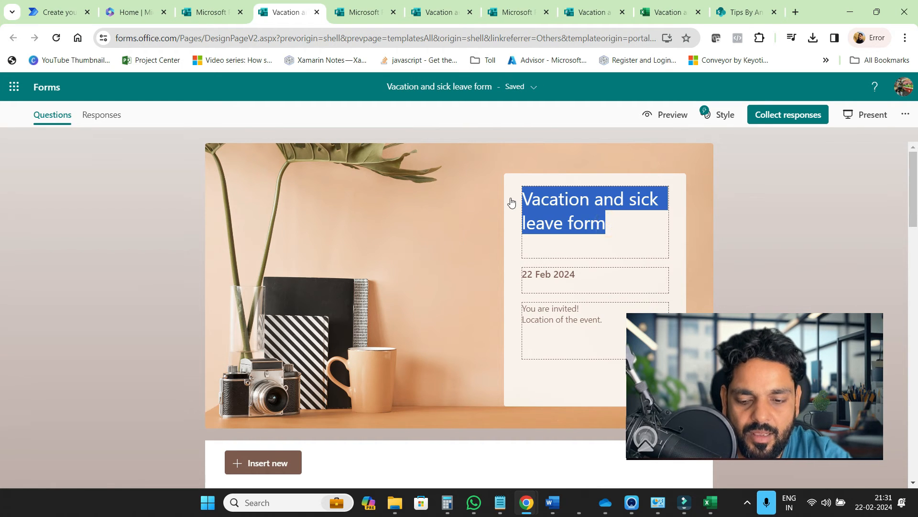
text(LEave App)
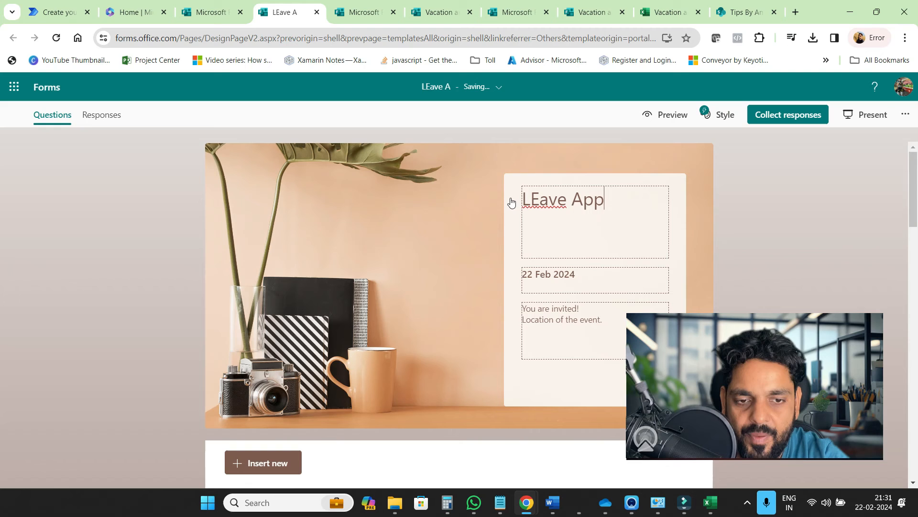
text(Demo)
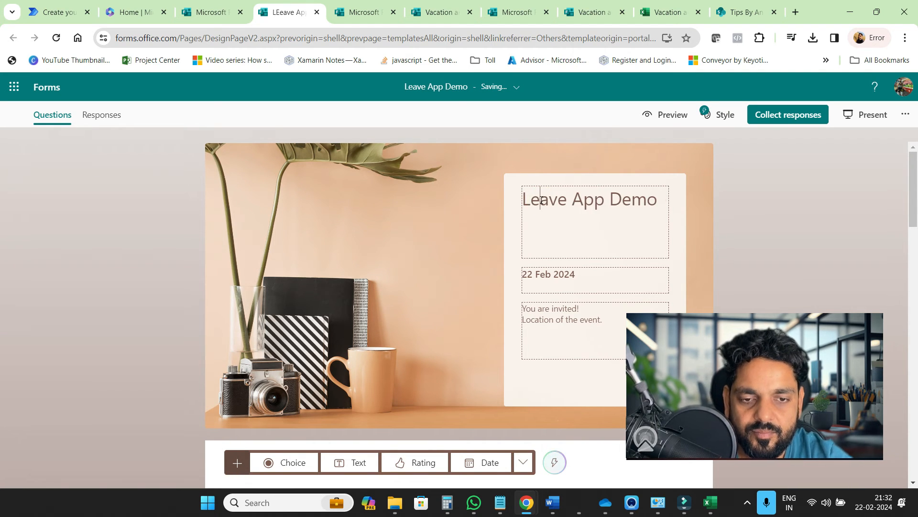
scroll(down, 3)
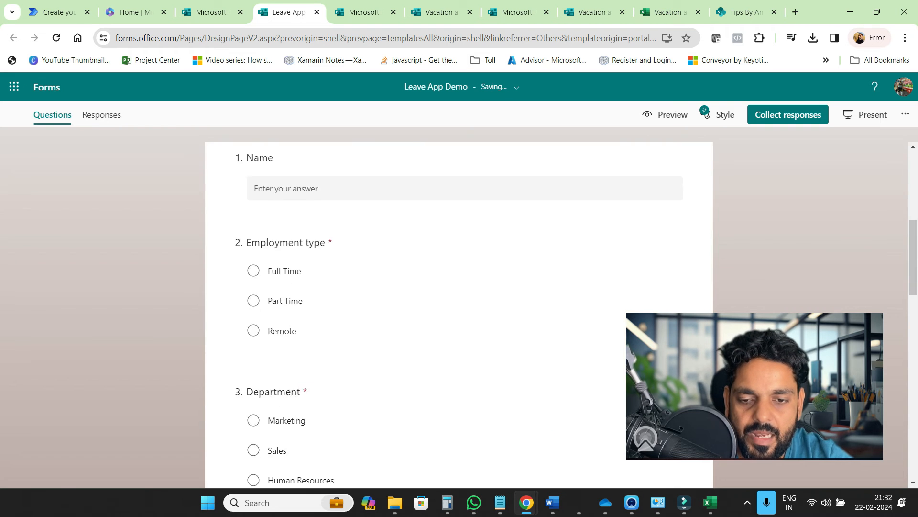
Add a Choice question to the Leave App Demo form.
scroll(down, 3)
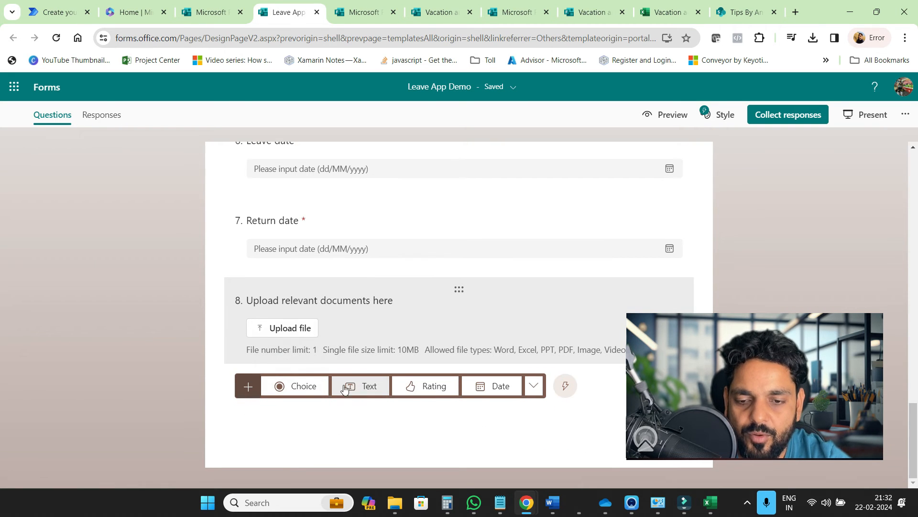
click(295, 386)
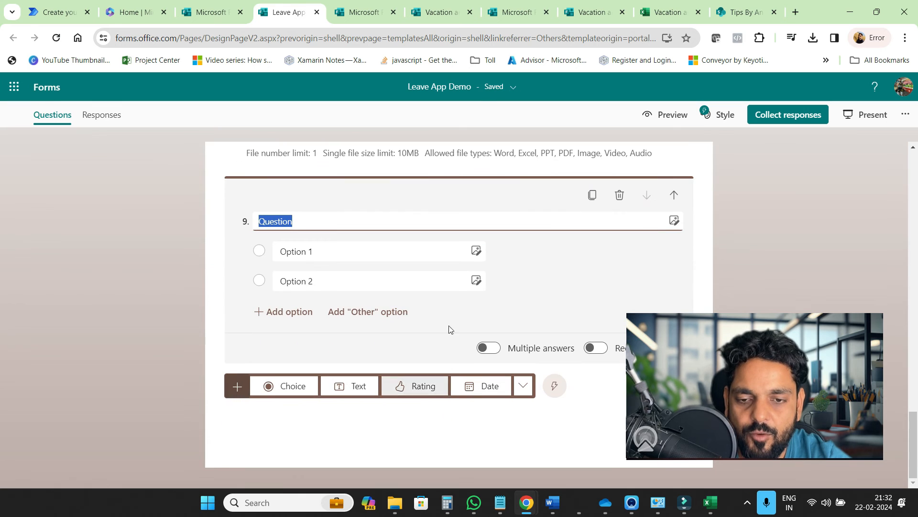
scroll(up, 3)
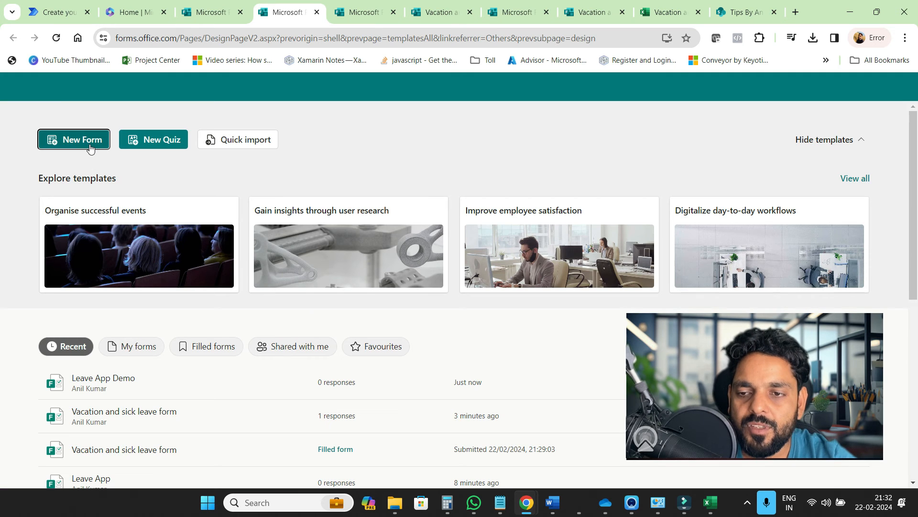
Start a new blank form and title it 'Leave App Customization'.
click(73, 139)
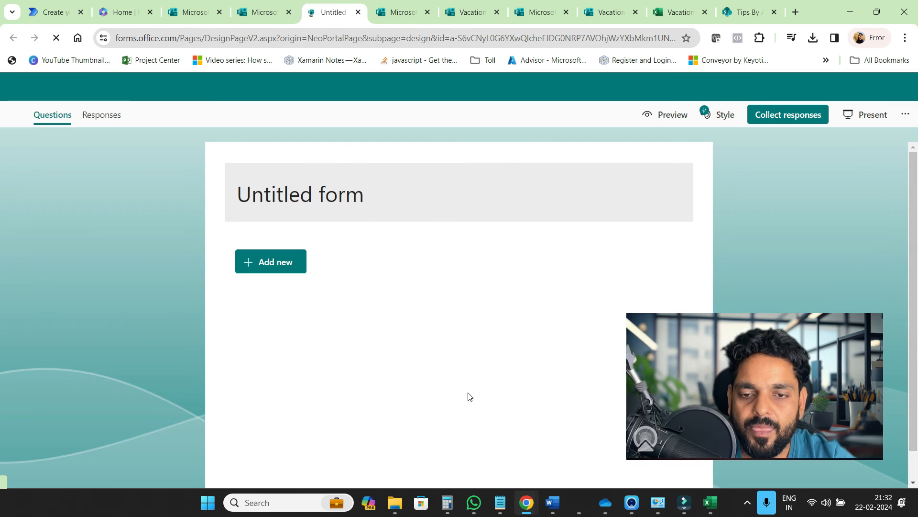
click(300, 194)
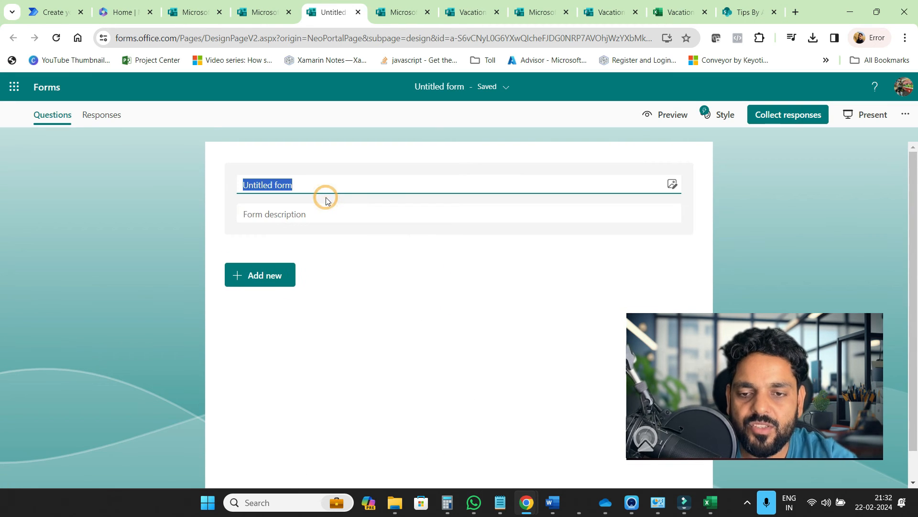
text(LEa)
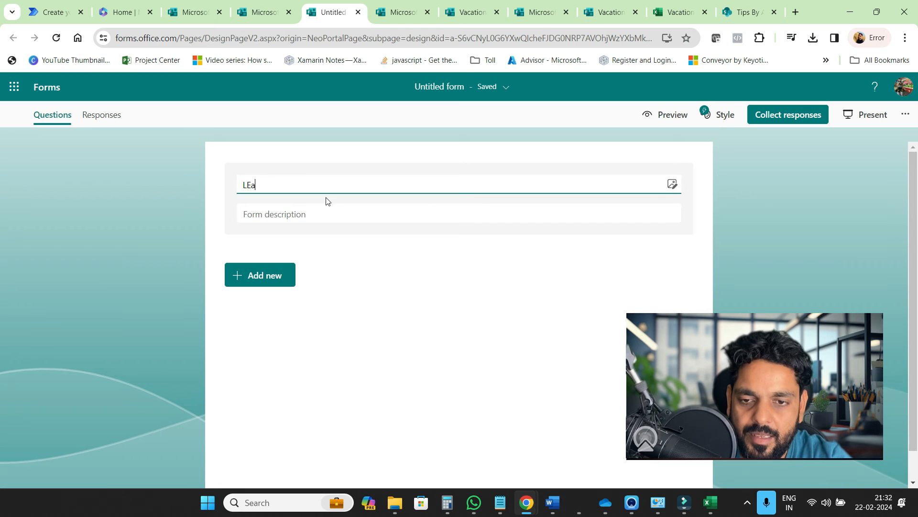
text(ve Appf)
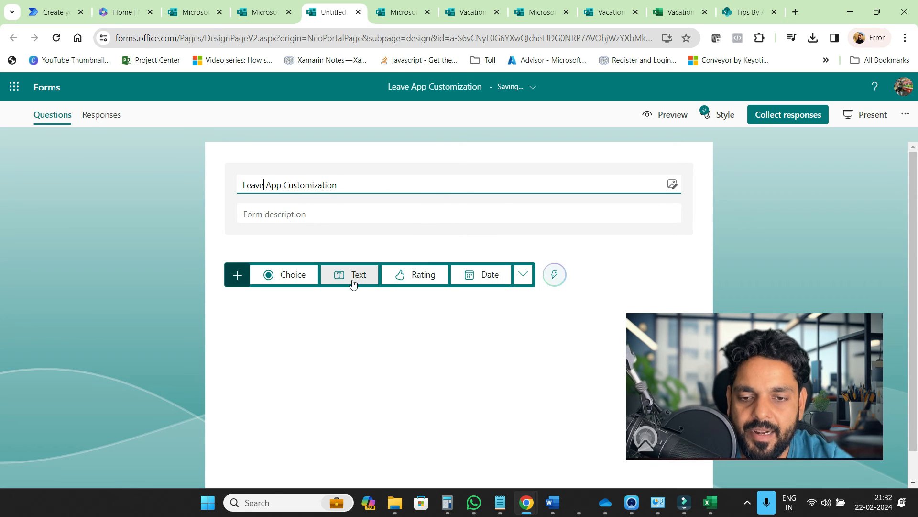
Add a 'Name' text question and a 'Leave Type' choice question offering Sick and Paid.
click(350, 274)
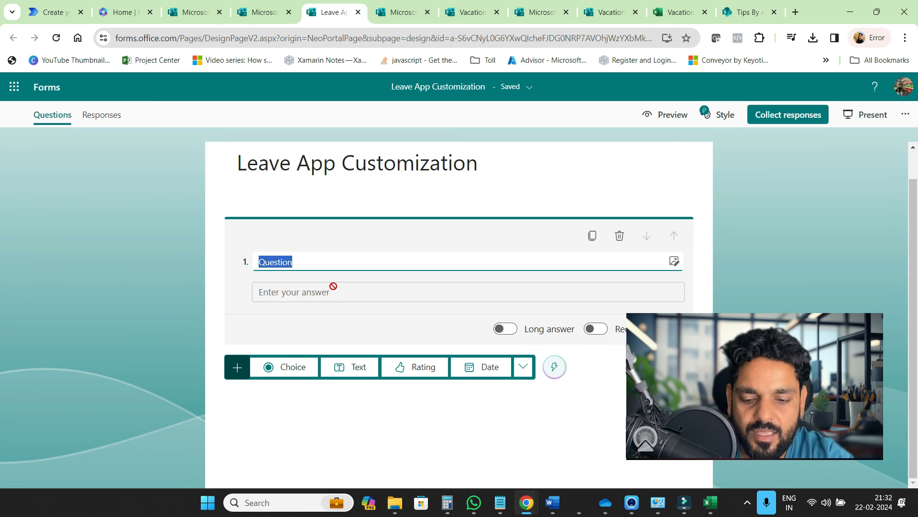
text(Name)
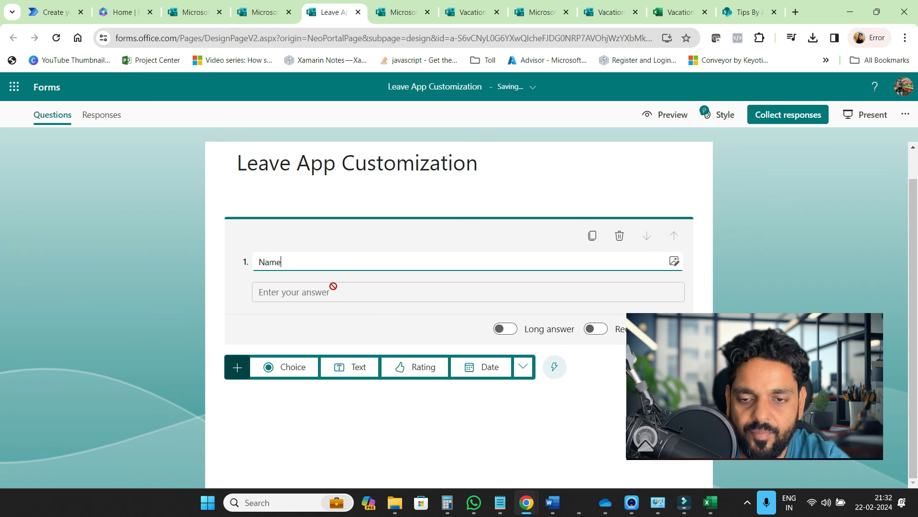
click(284, 367)
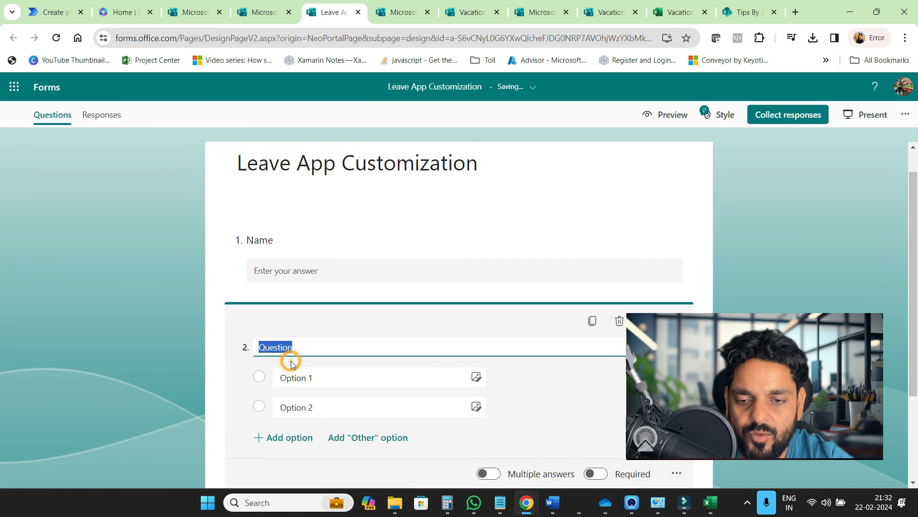
scroll(down, 3)
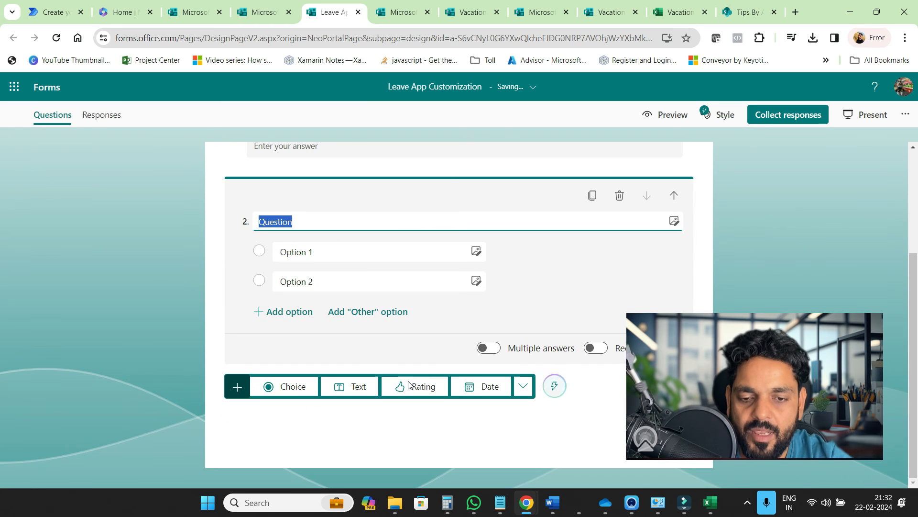
scroll(up, 3)
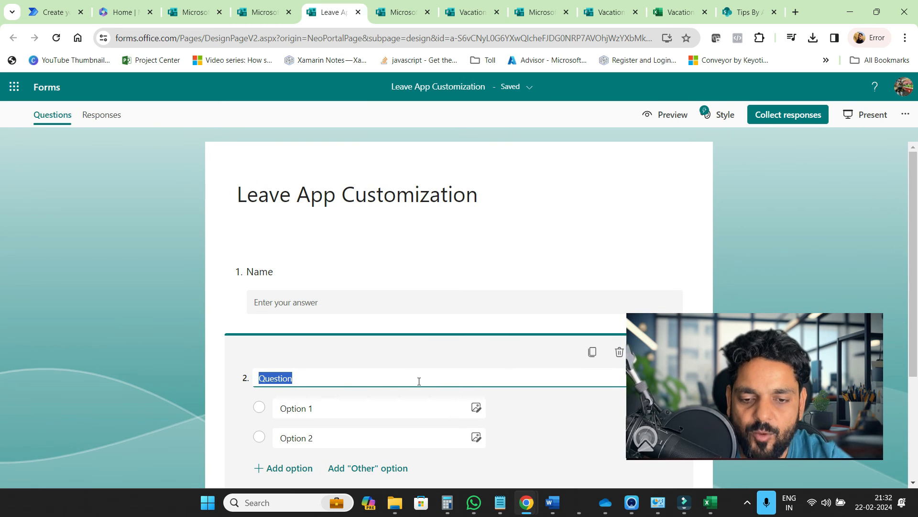
text(Leave Type)
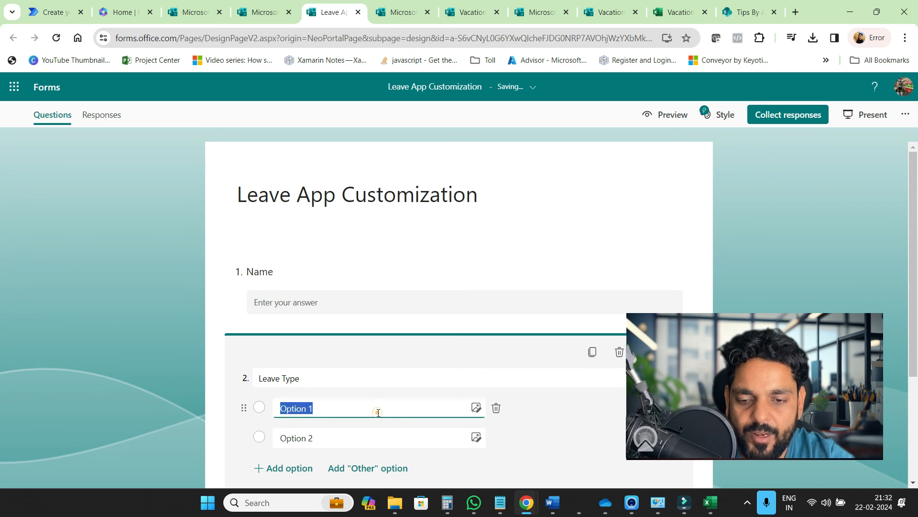
text(Sick)
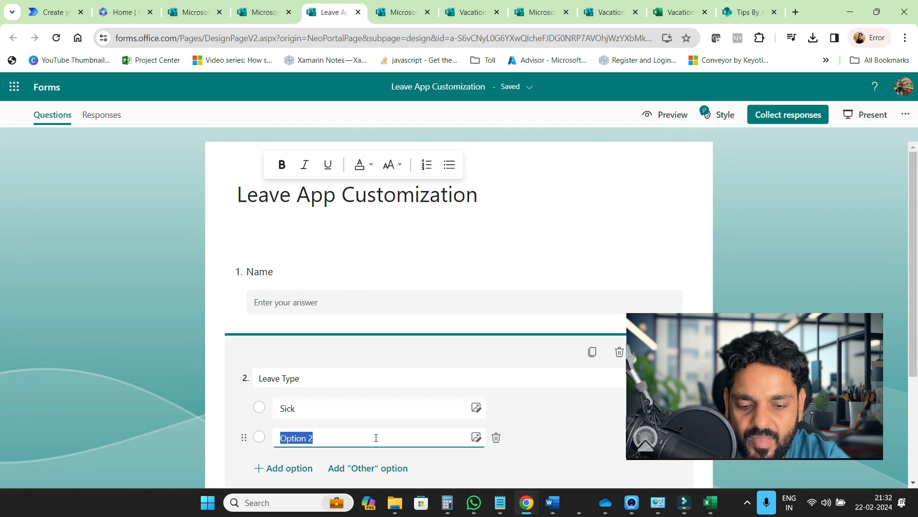
text(PAid)
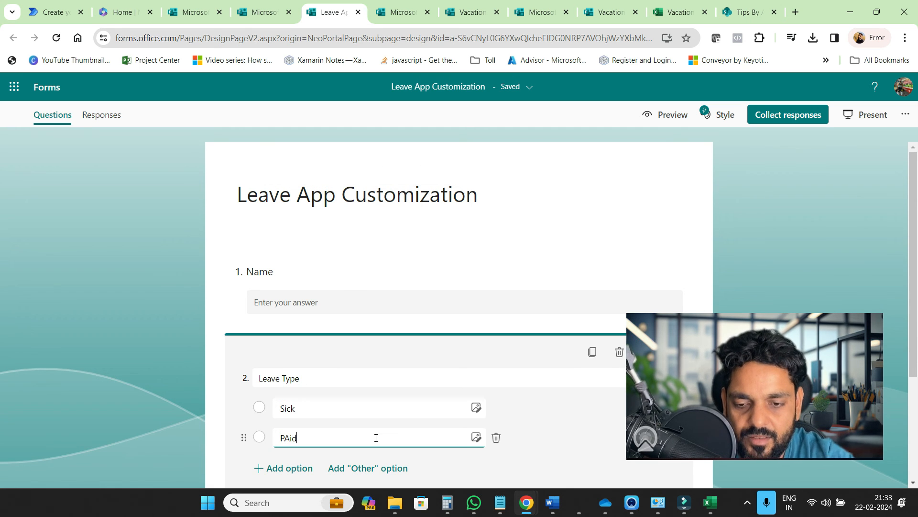
text(Paid)
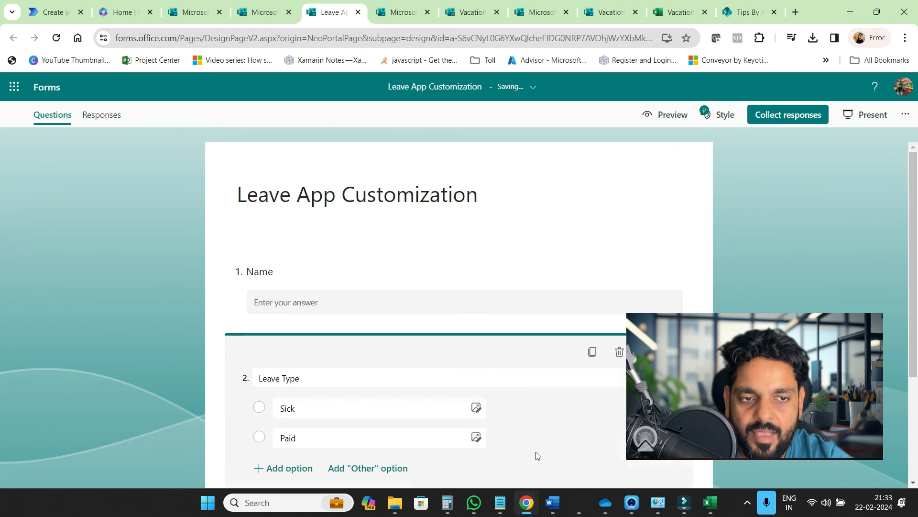
Preview the form in phone and computer layouts, then return to editing.
click(672, 115)
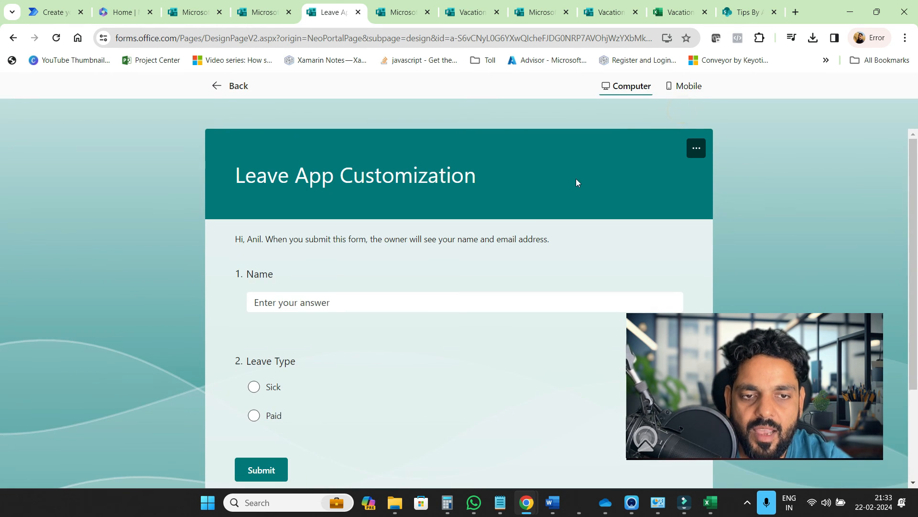
click(682, 86)
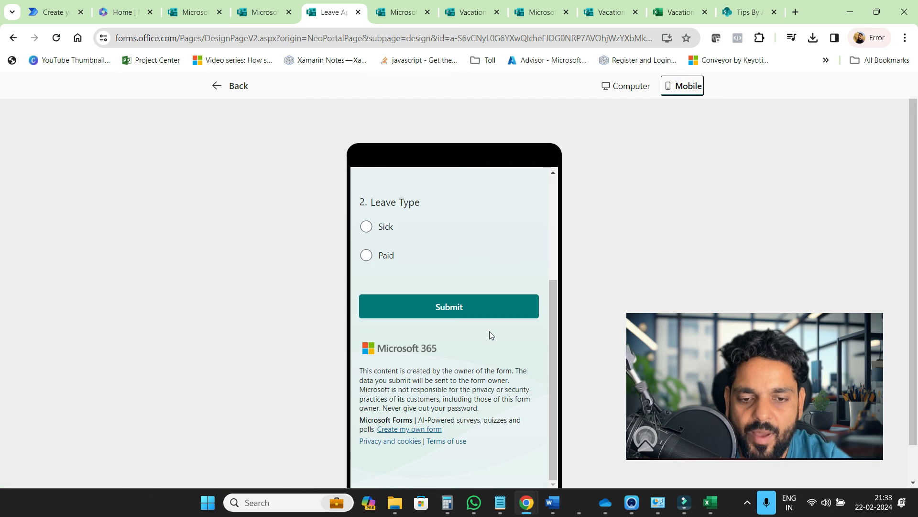
click(626, 85)
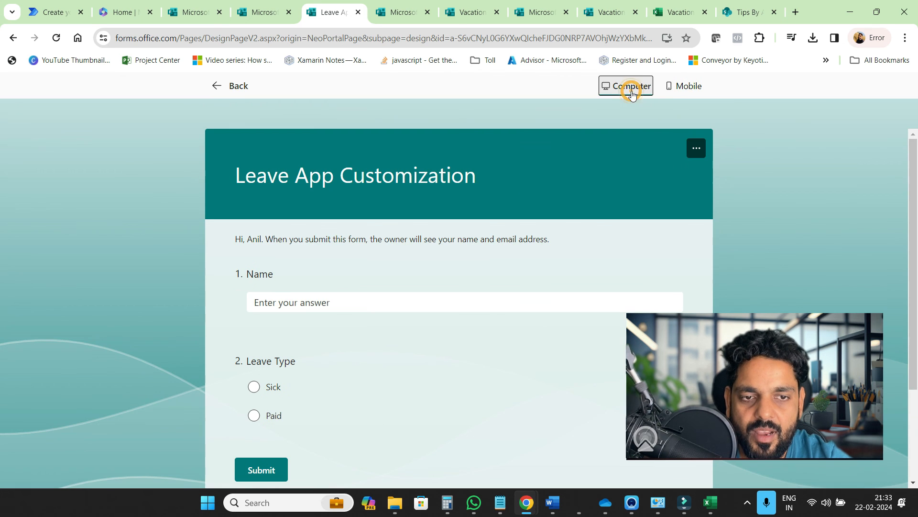
click(230, 86)
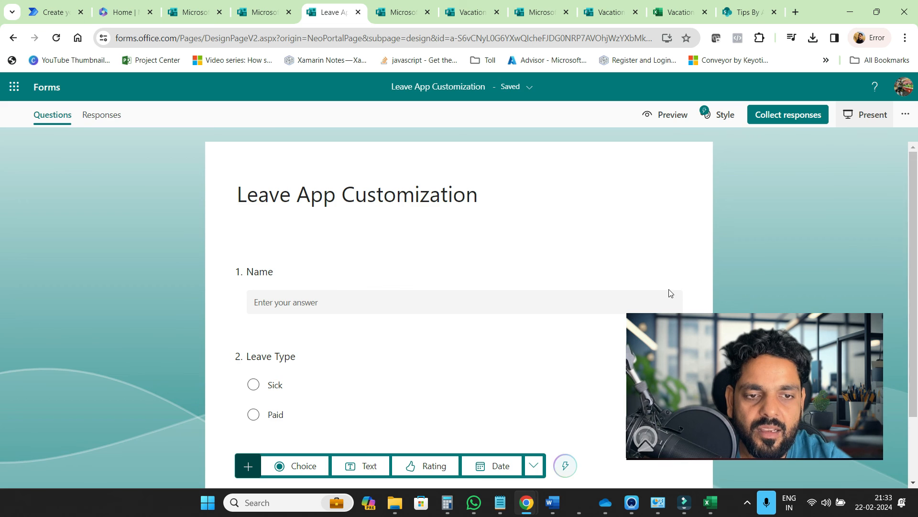
View the form in presentation mode, then bring up the Style themes.
click(869, 114)
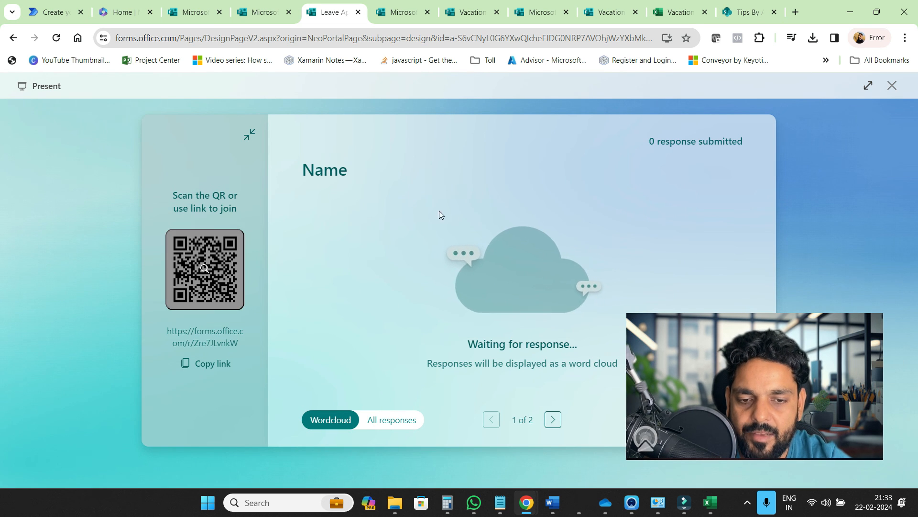
click(891, 86)
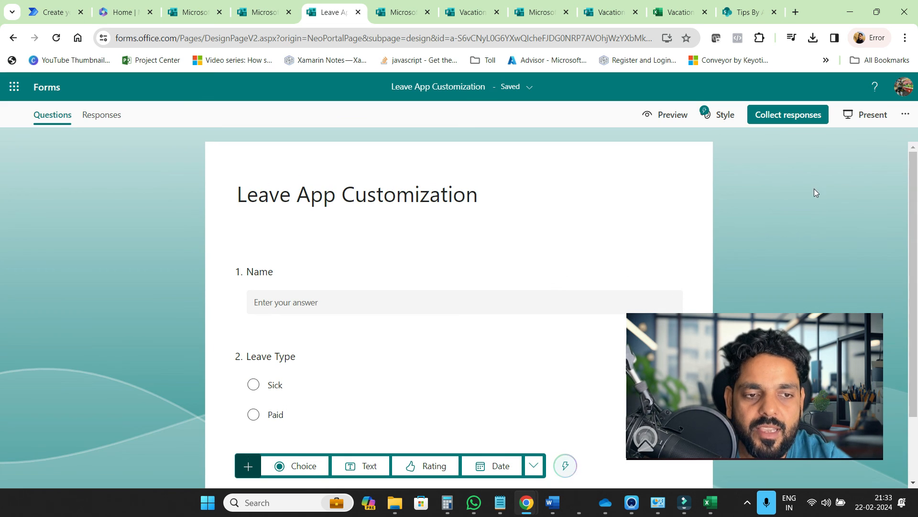
click(726, 115)
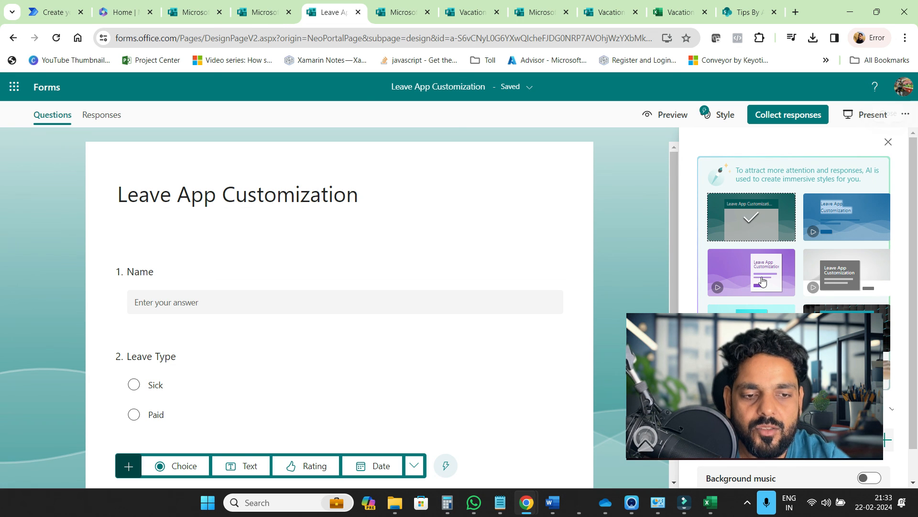
Apply the purple AI-generated theme and browse the restyled form in preview.
click(750, 272)
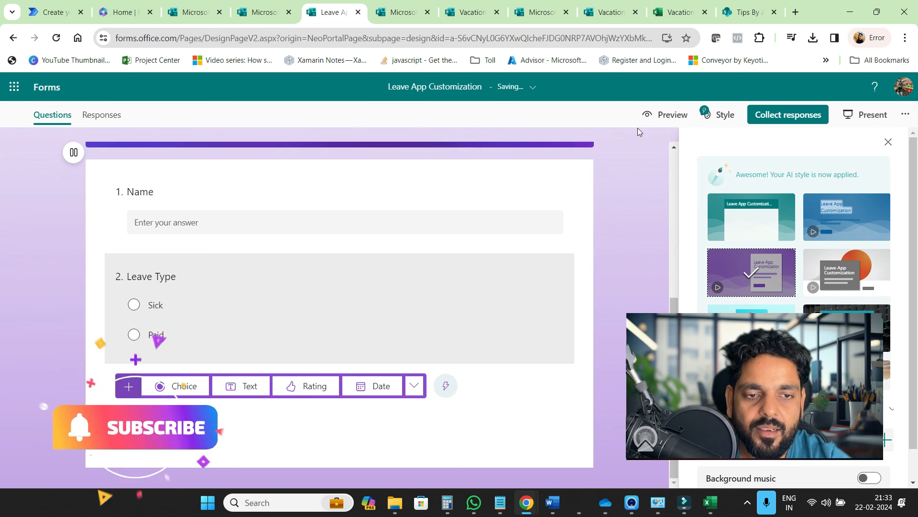
click(672, 115)
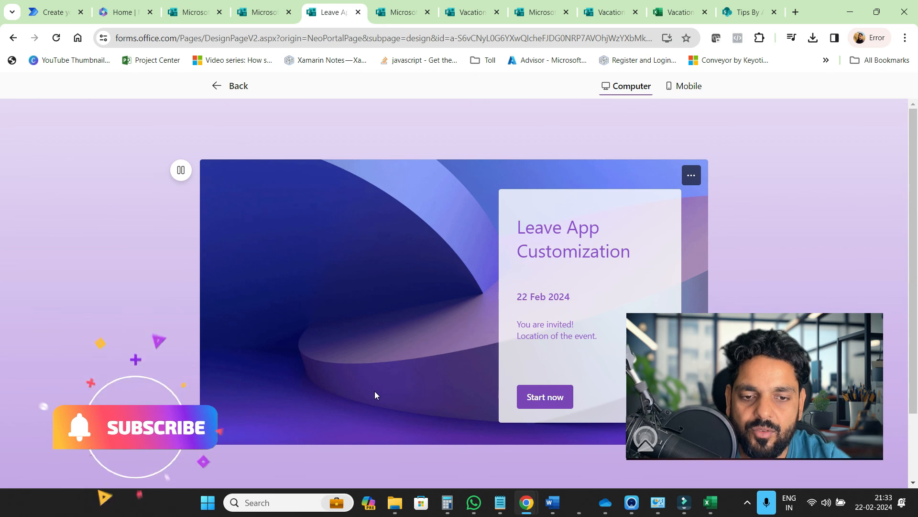
scroll(down, 3)
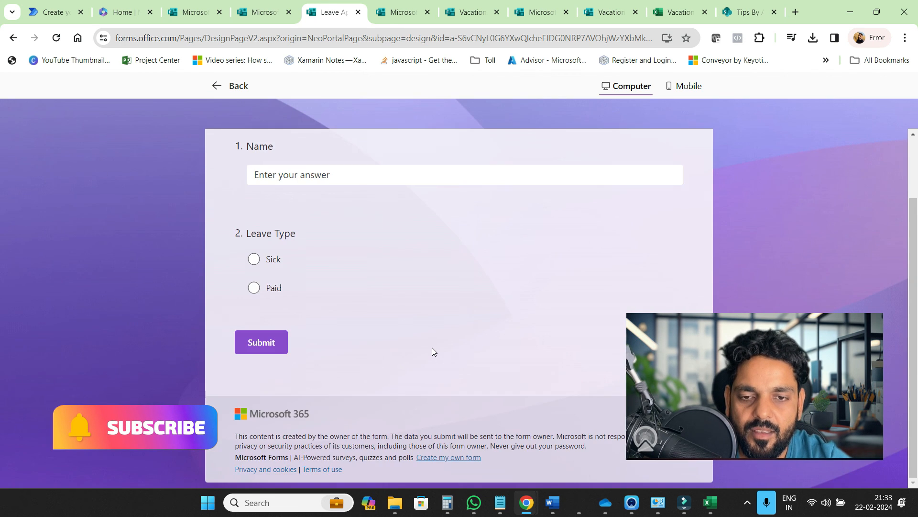
scroll(up, 3)
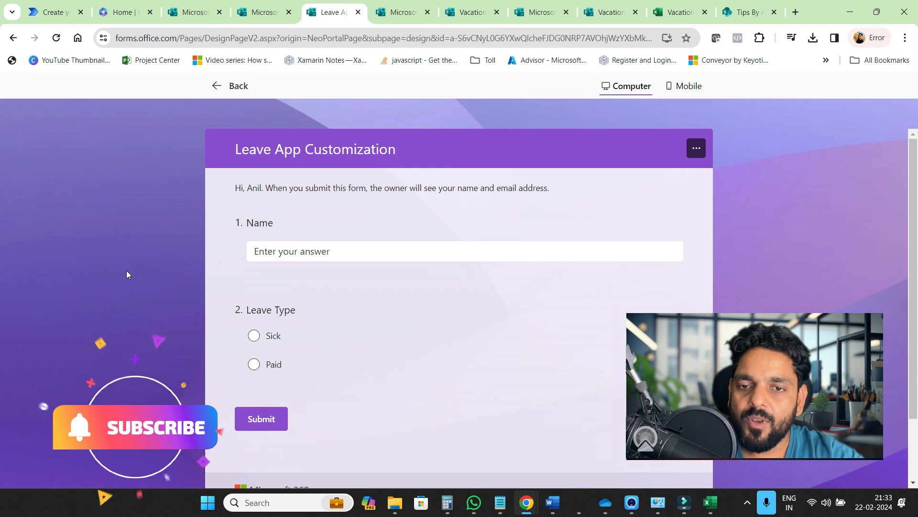